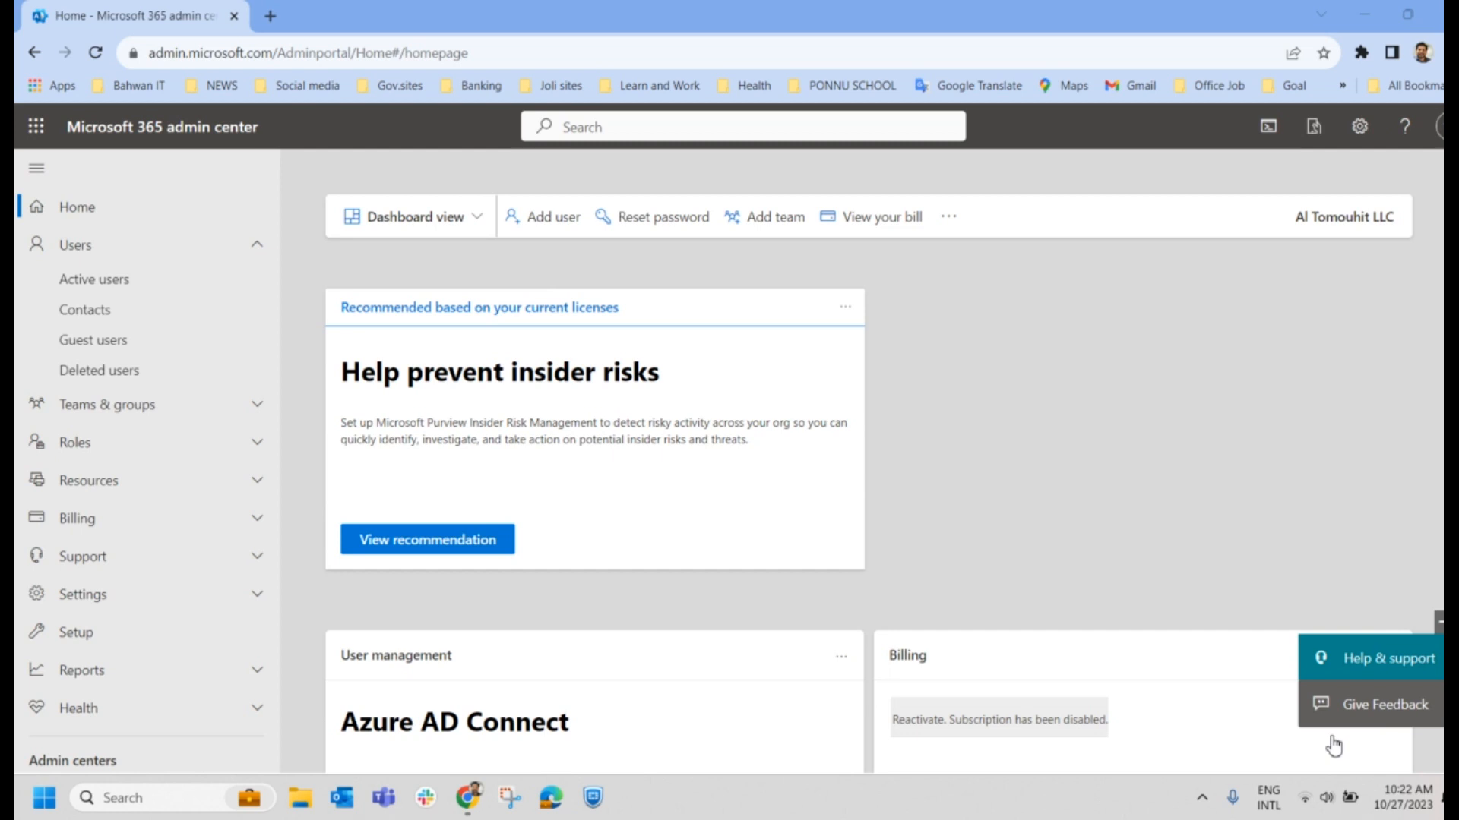
{"action": "mouse_move", "coordinate": [962, 90]}
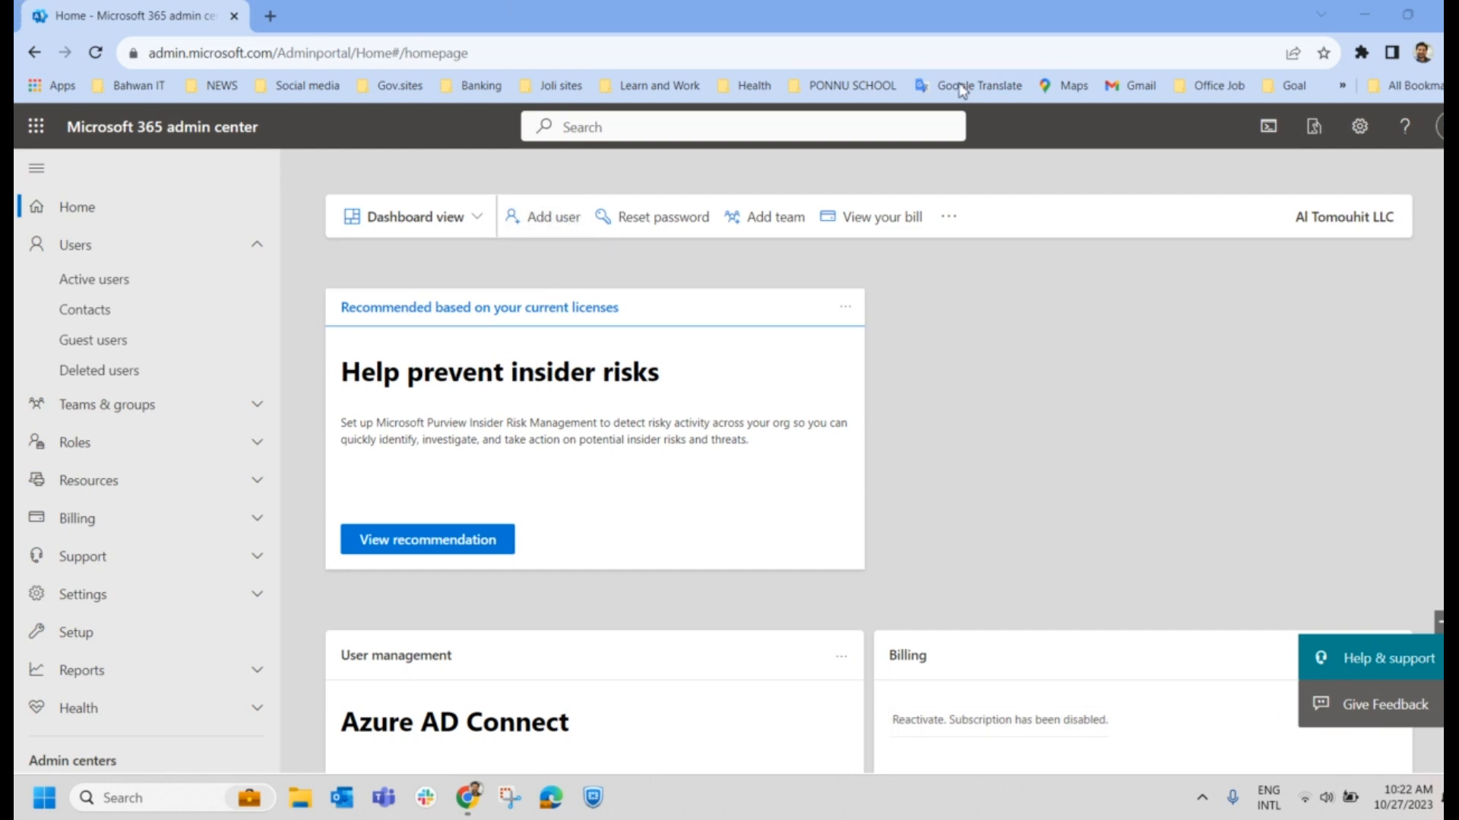
{"action": "mouse_move", "coordinate": [1367, 490]}
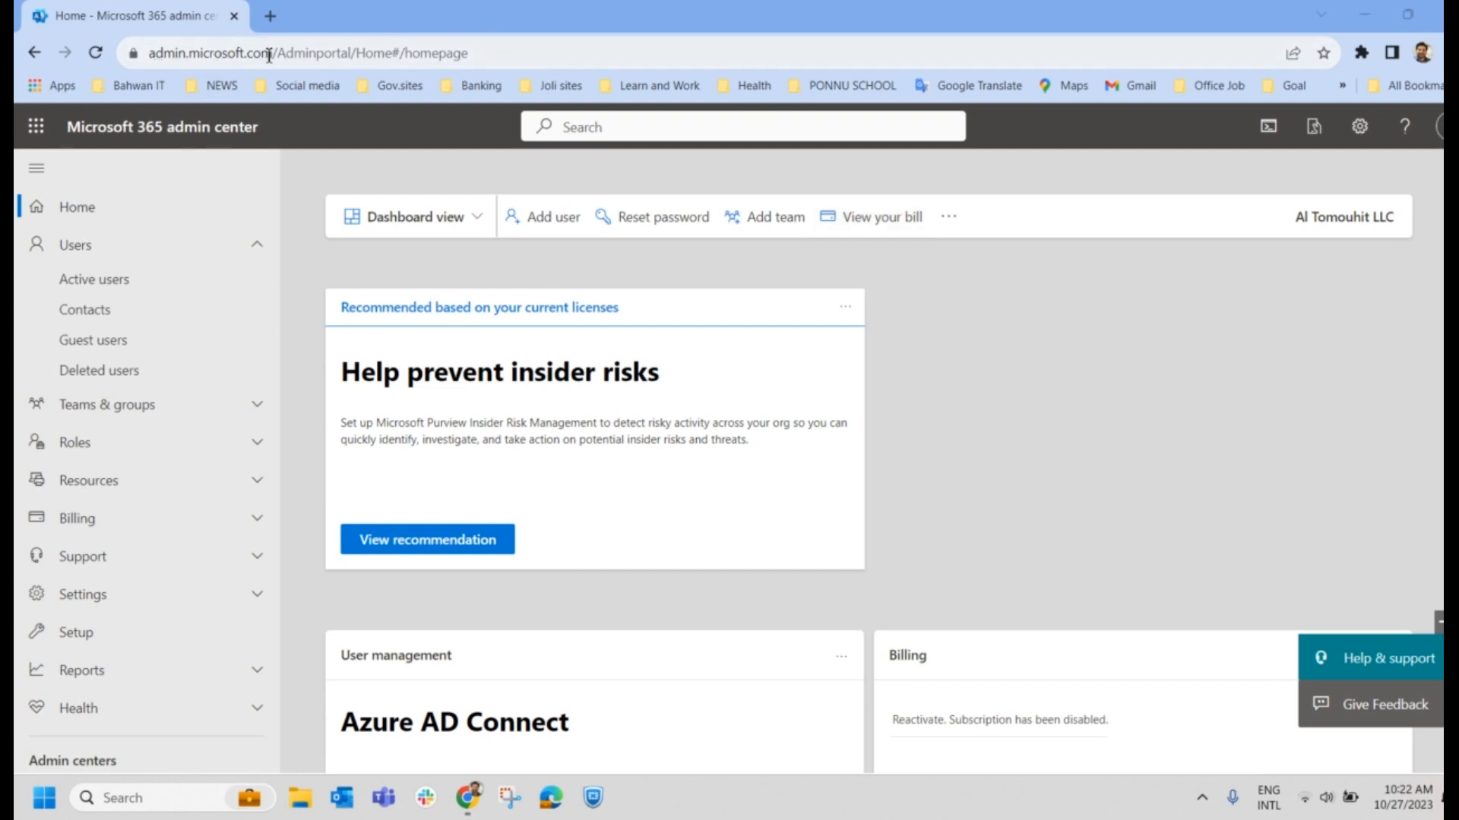
{"action": "mouse_move", "coordinate": [249, 76]}
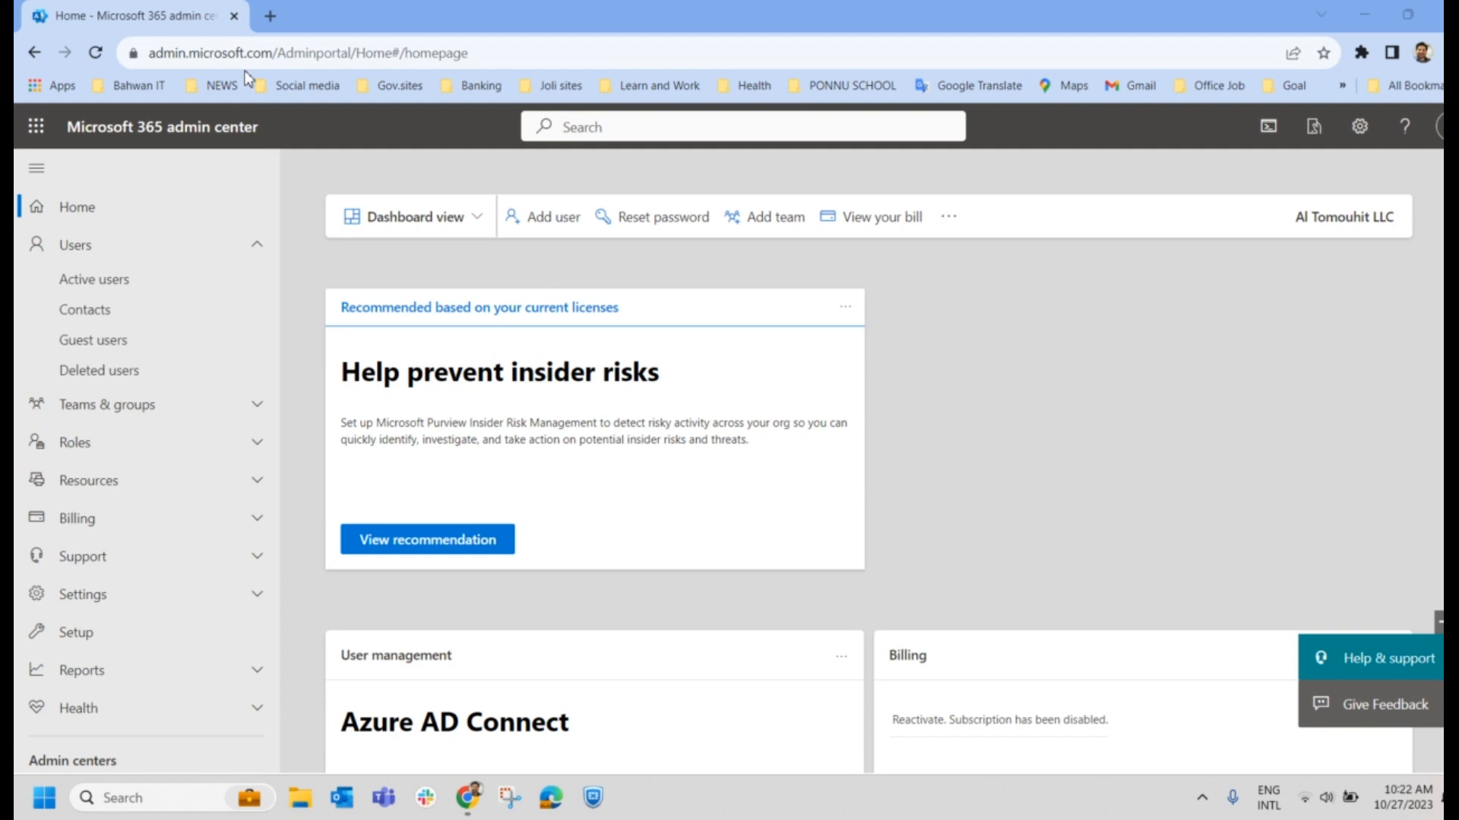
{"action": "mouse_move", "coordinate": [971, 326]}
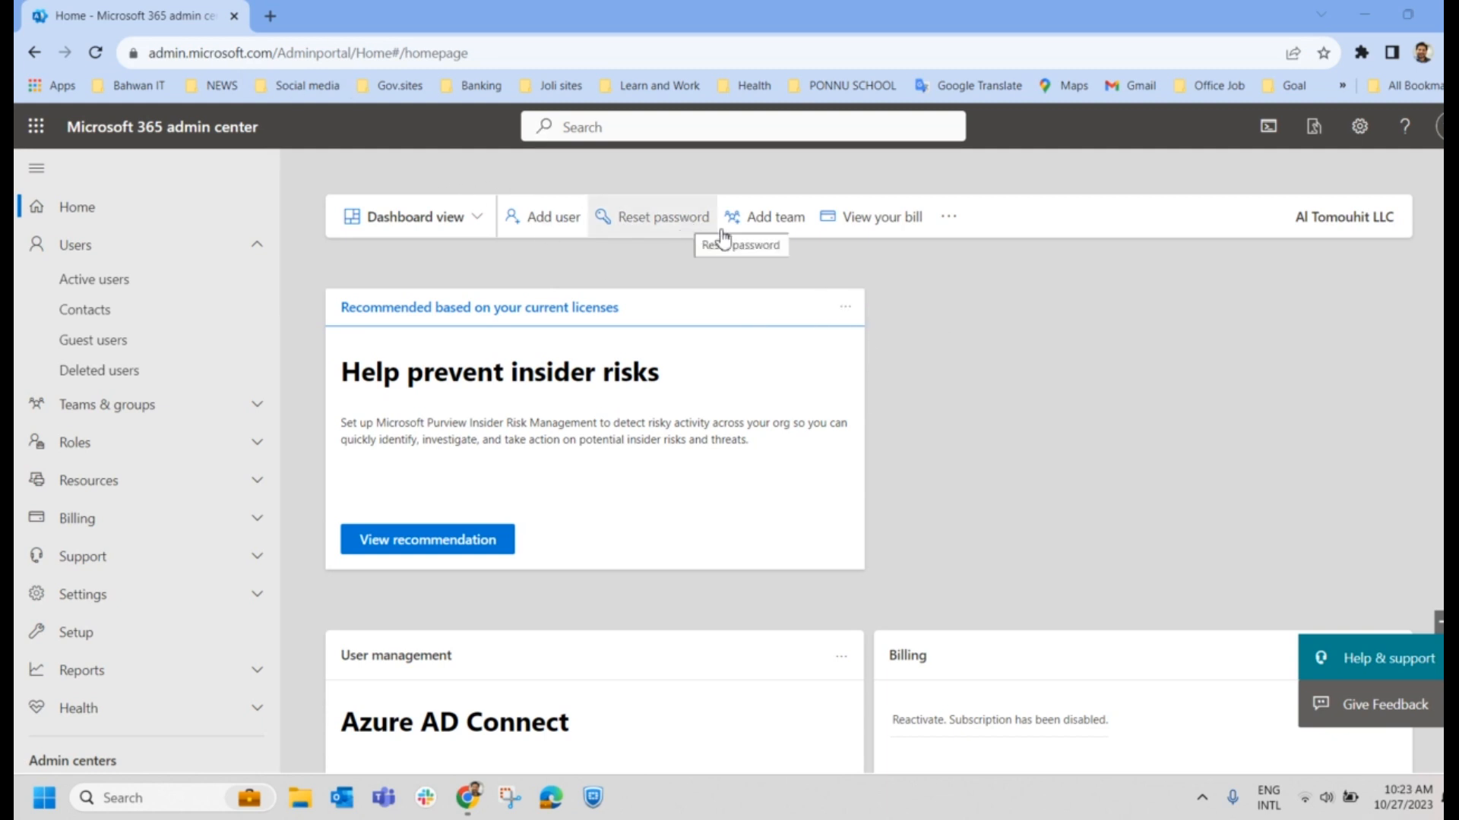
{"action": "mouse_move", "coordinate": [94, 279]}
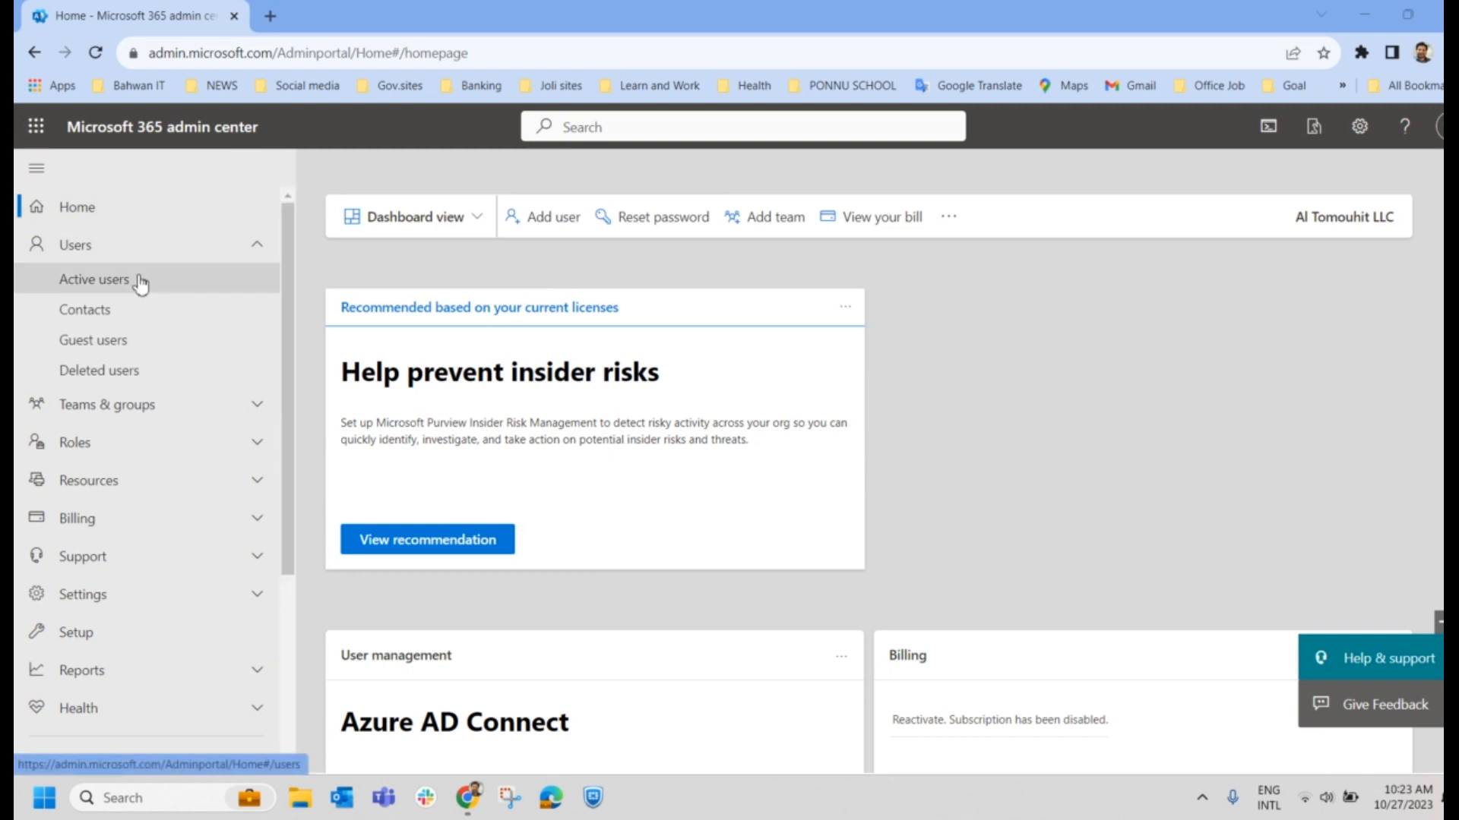
{"action": "scroll", "scroll_direction": "down", "scroll_amount": 3}
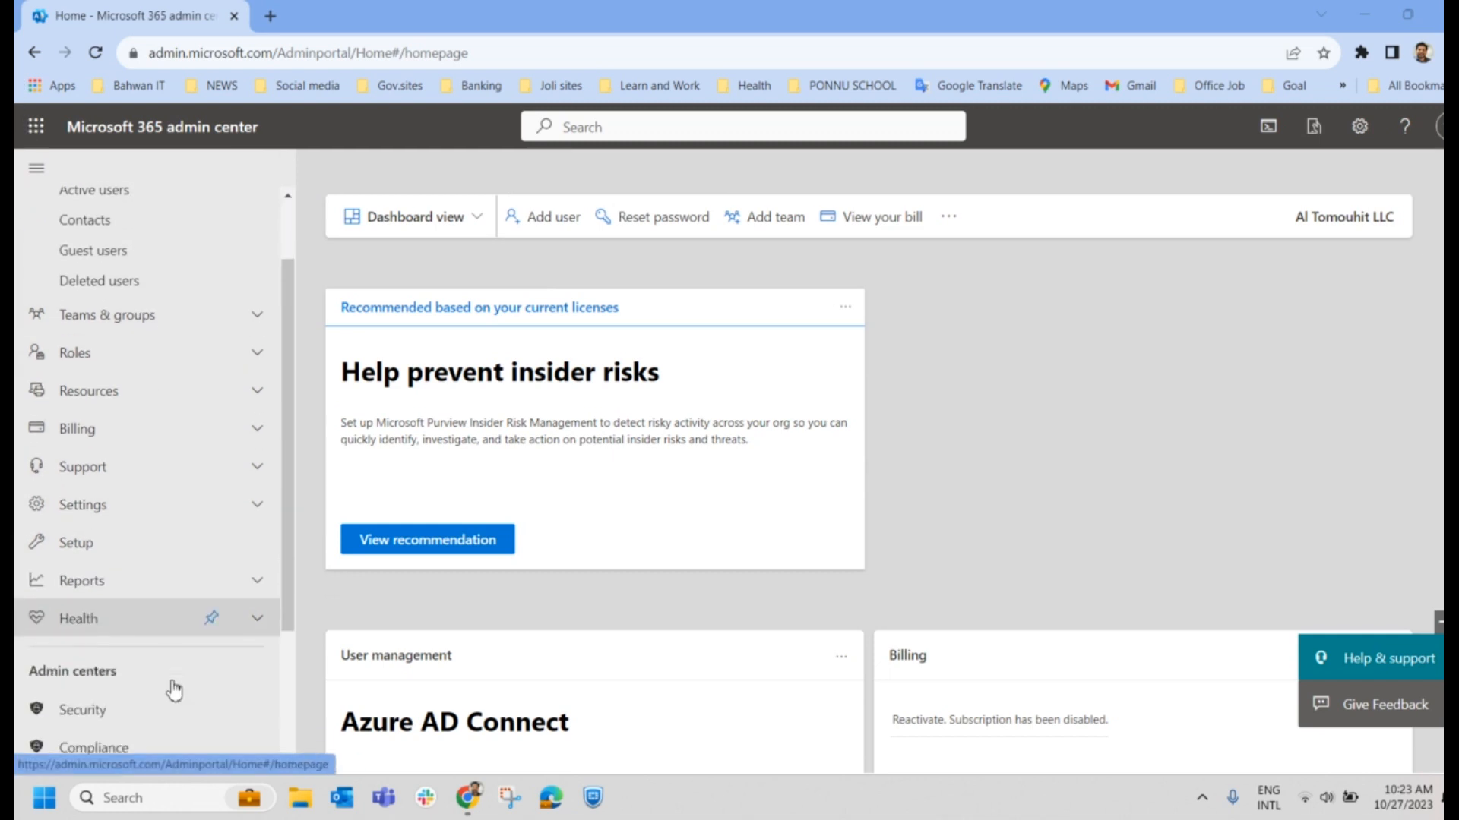
{"action": "scroll", "scroll_direction": "down", "scroll_amount": 3}
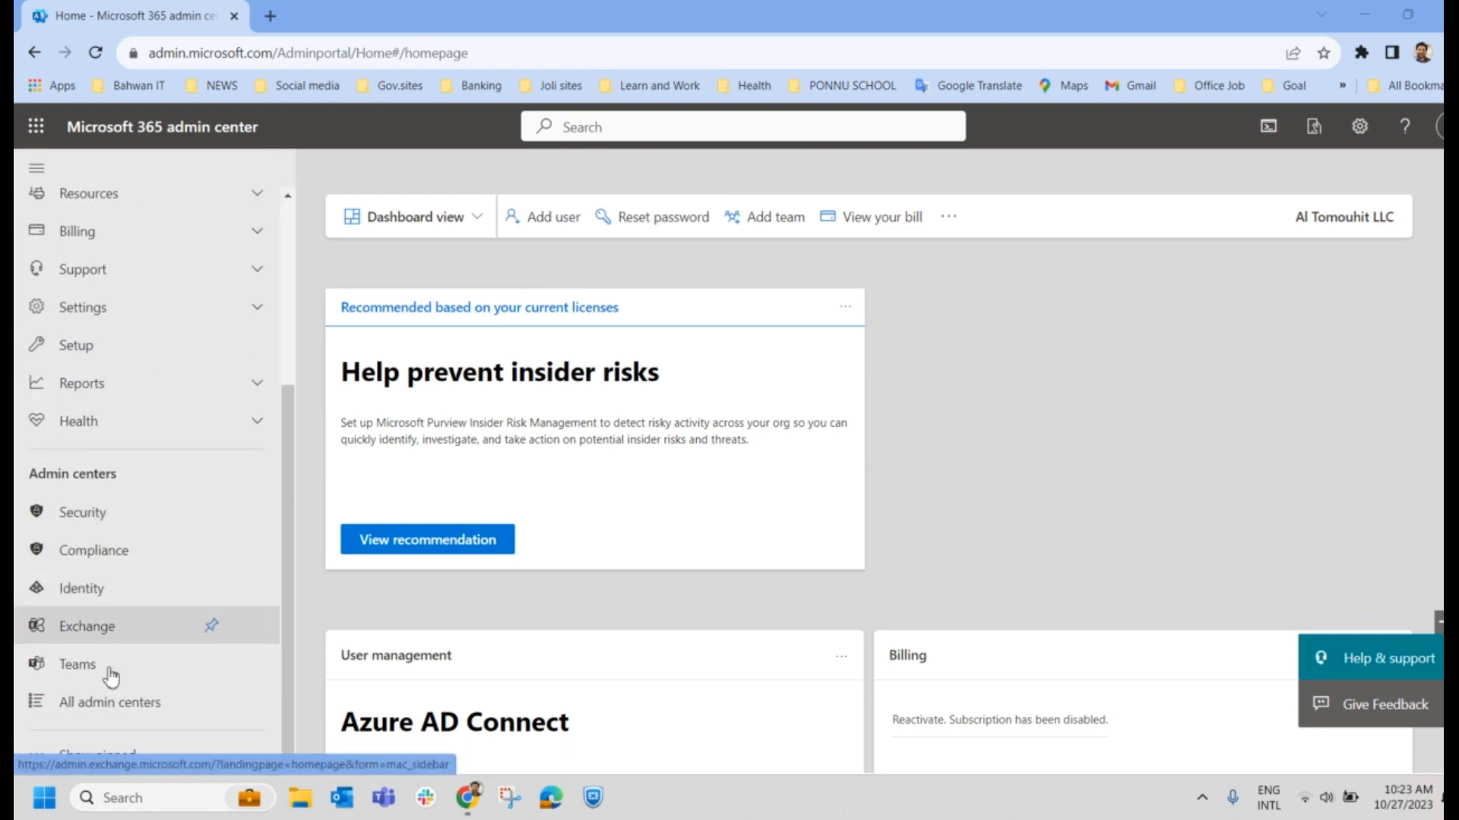
{"action": "mouse_move", "coordinate": [161, 588]}
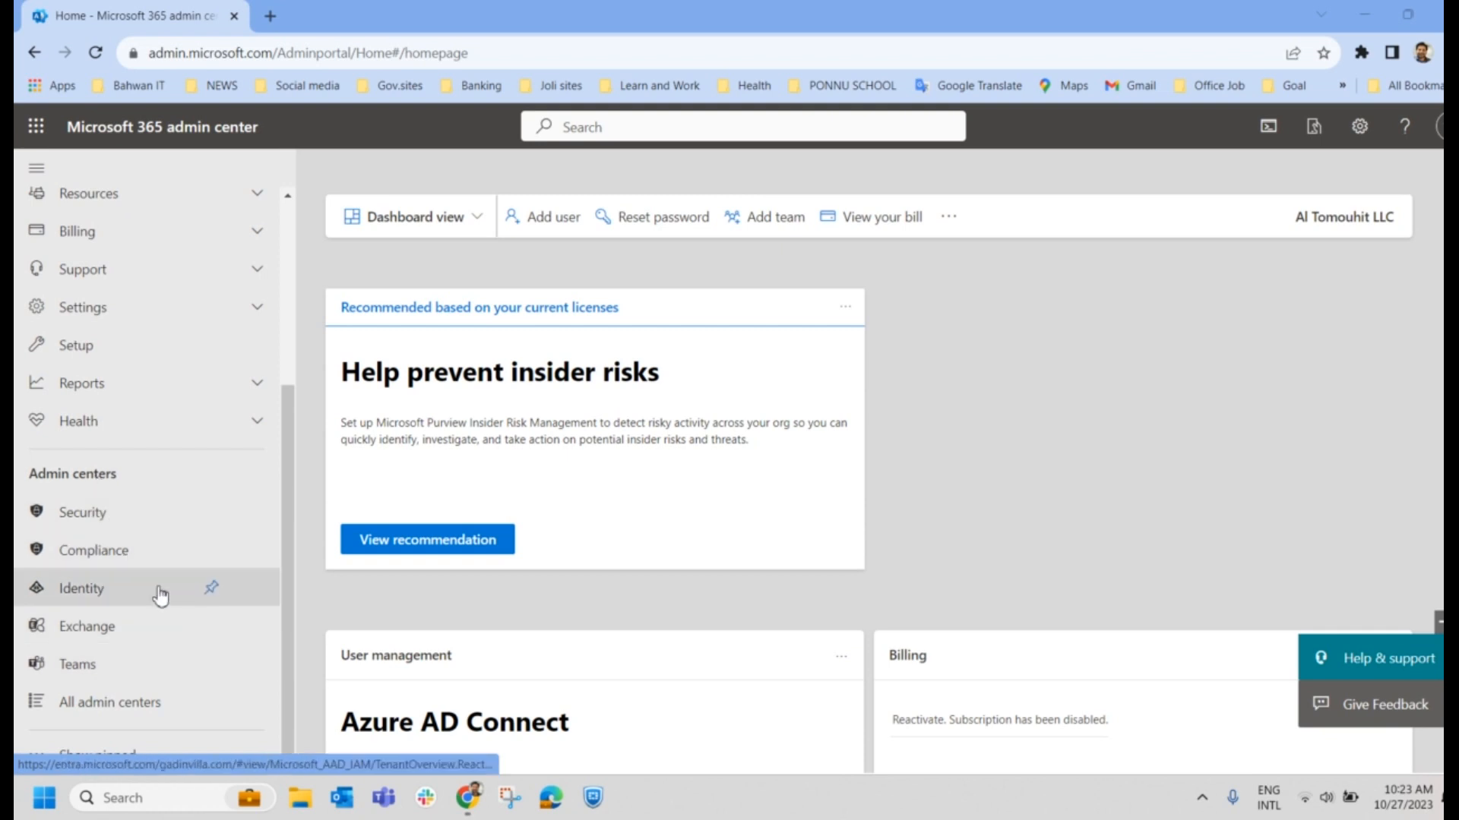
{"action": "mouse_move", "coordinate": [104, 602]}
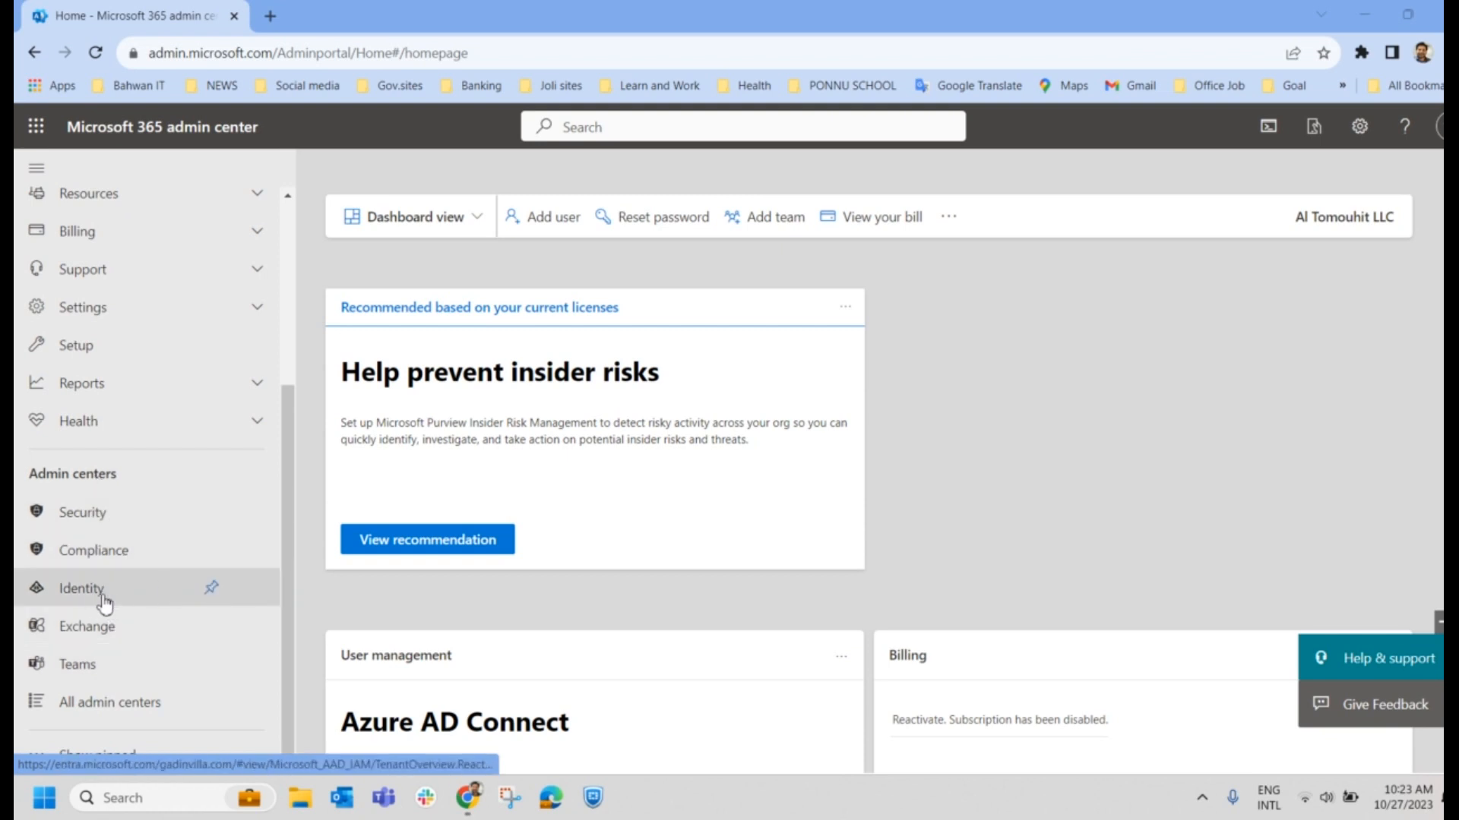
{"action": "mouse_move", "coordinate": [98, 679]}
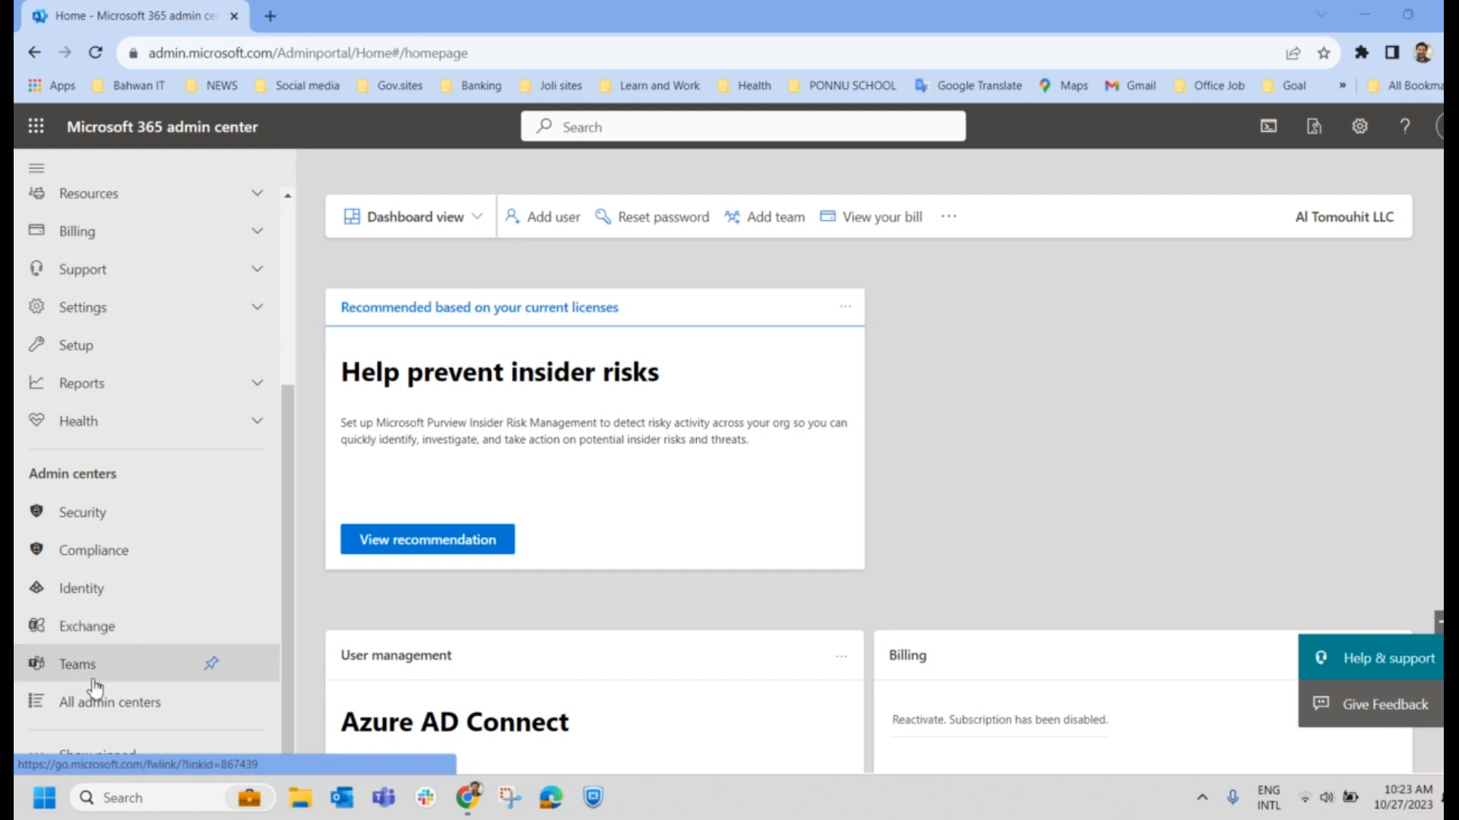
{"action": "mouse_move", "coordinate": [173, 564]}
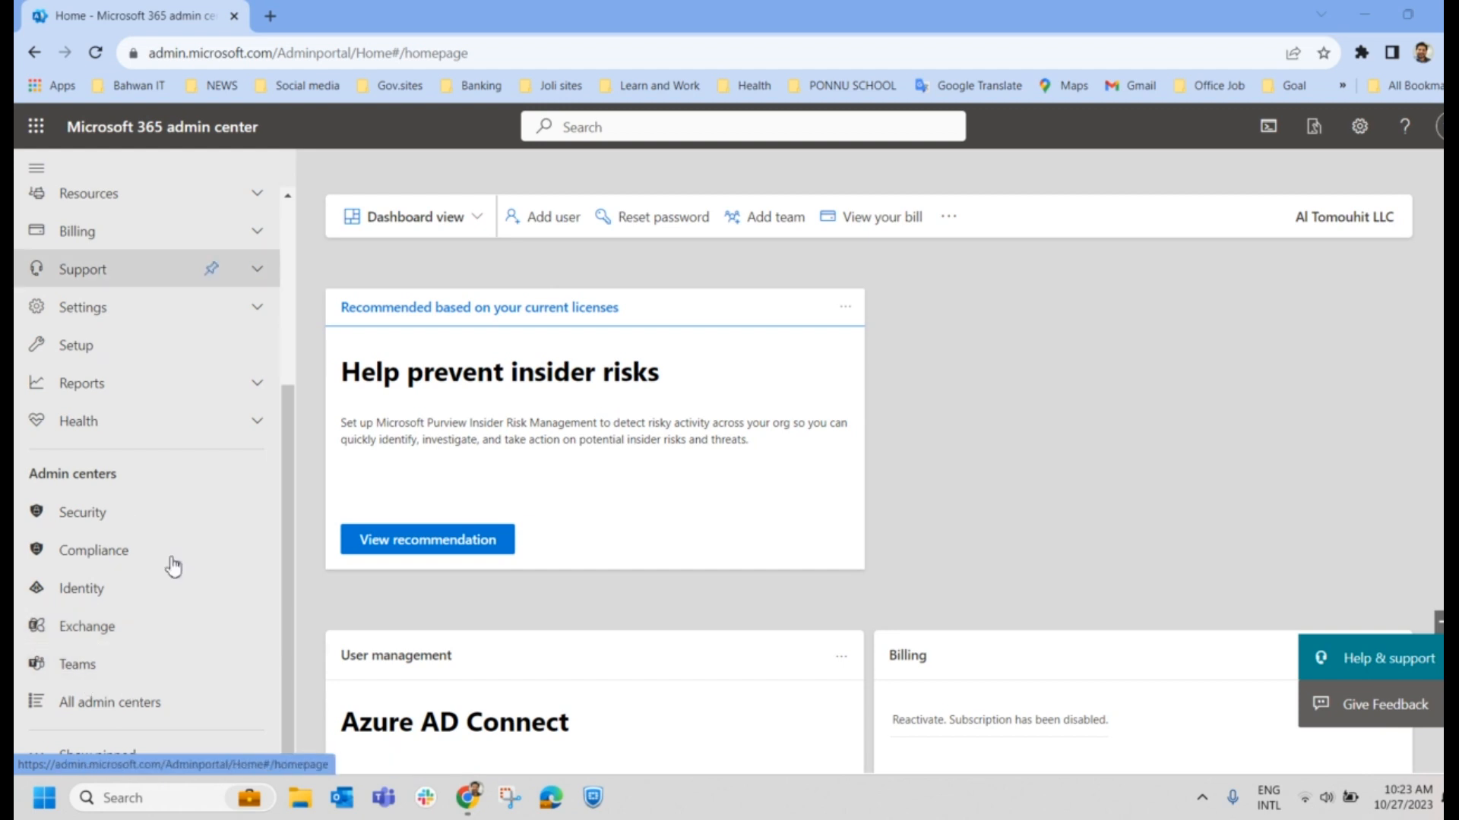
{"action": "mouse_move", "coordinate": [96, 755]}
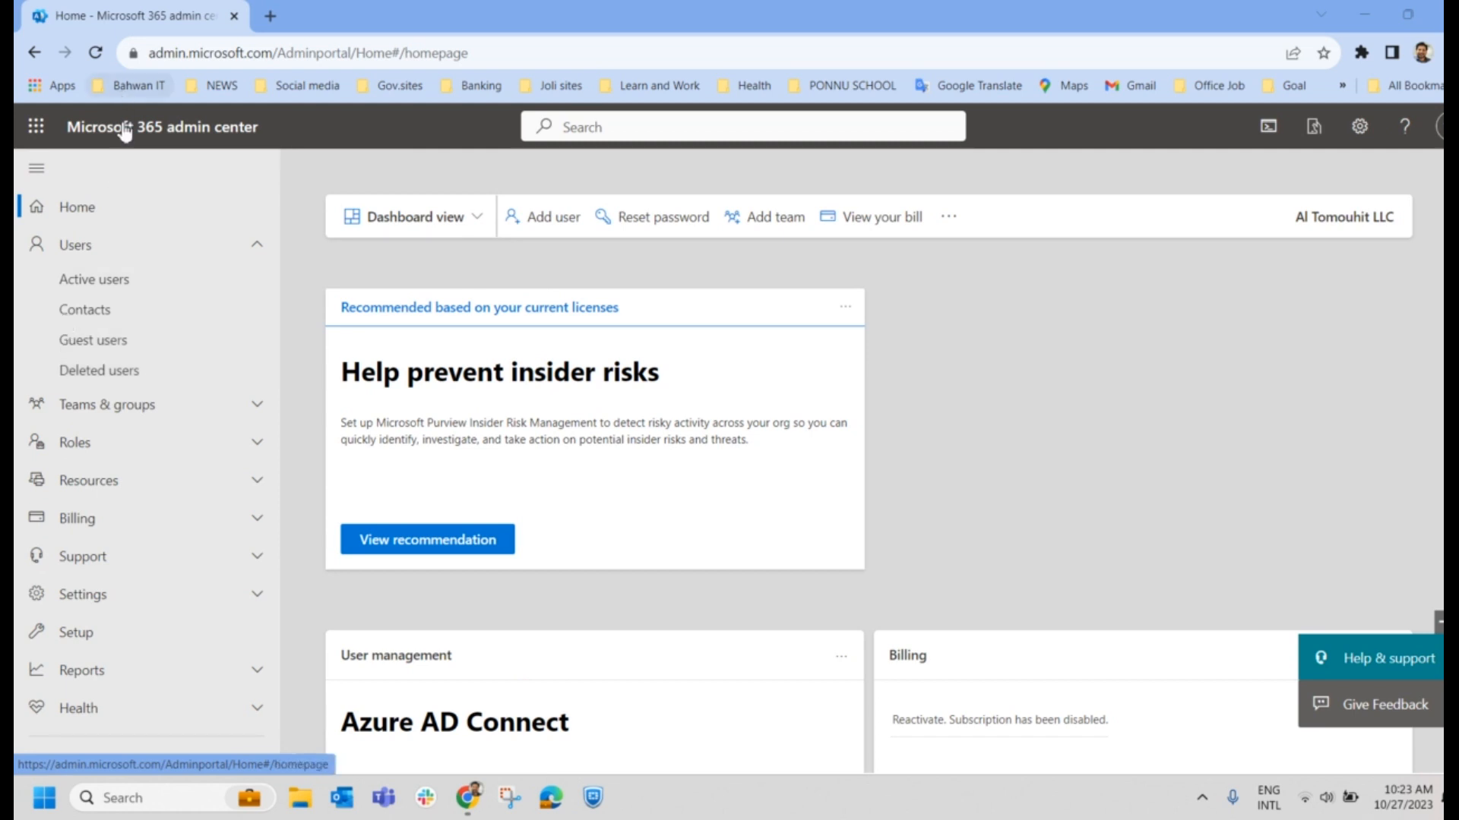
{"action": "left_click", "coordinate": [94, 279]}
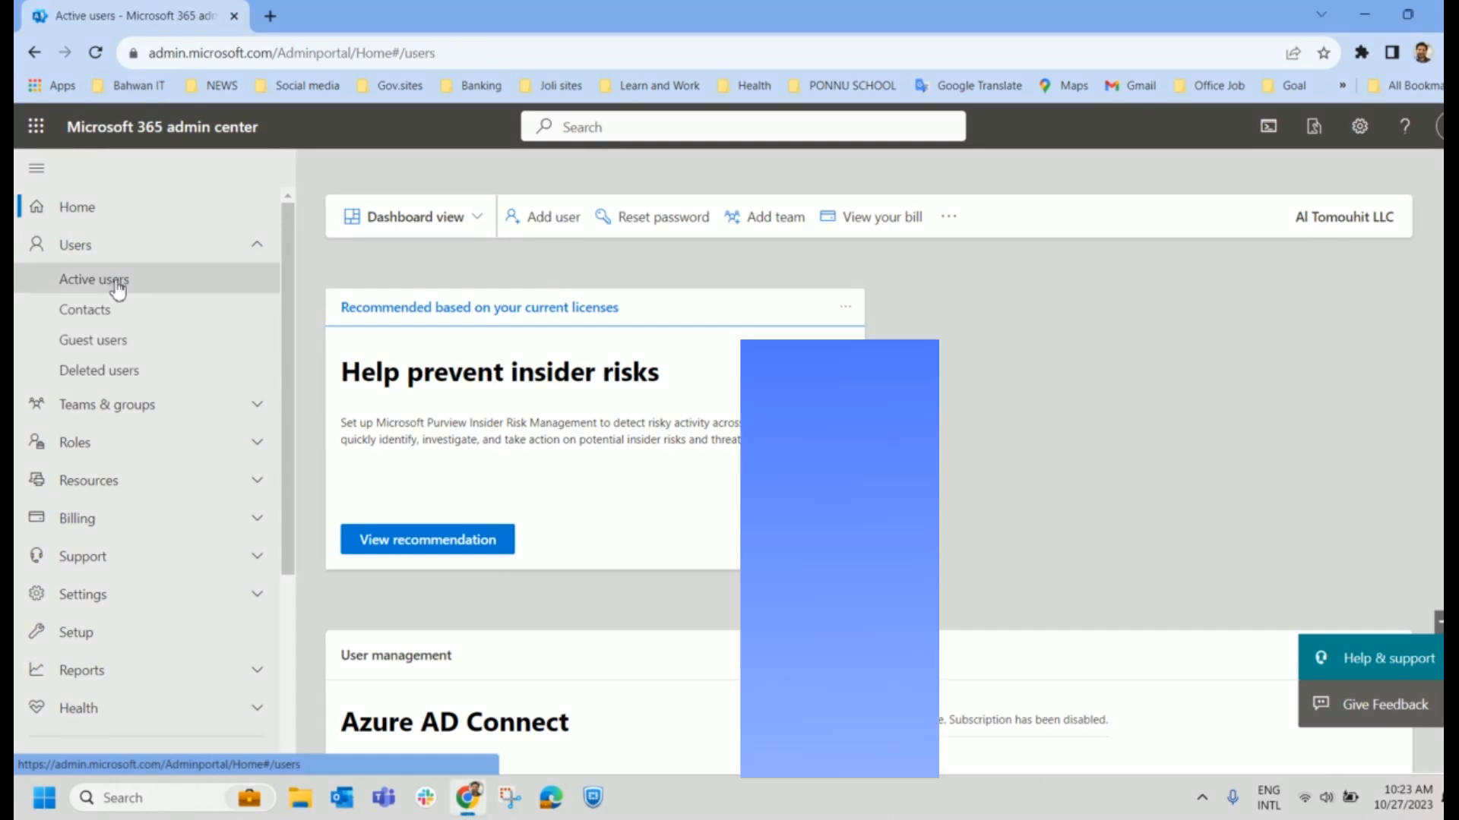
{"action": "left_click", "coordinate": [92, 279]}
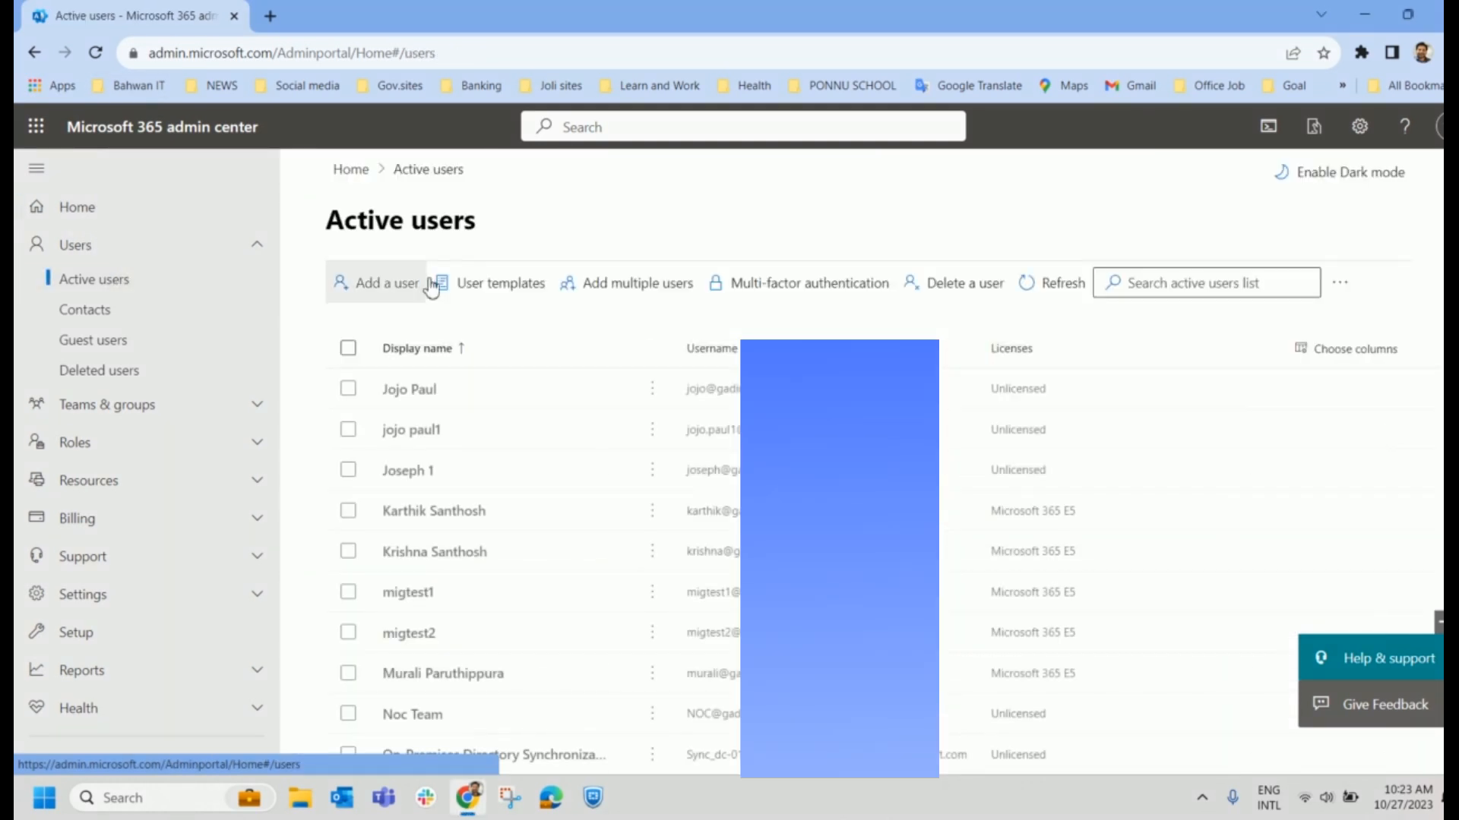
{"action": "mouse_move", "coordinate": [479, 442]}
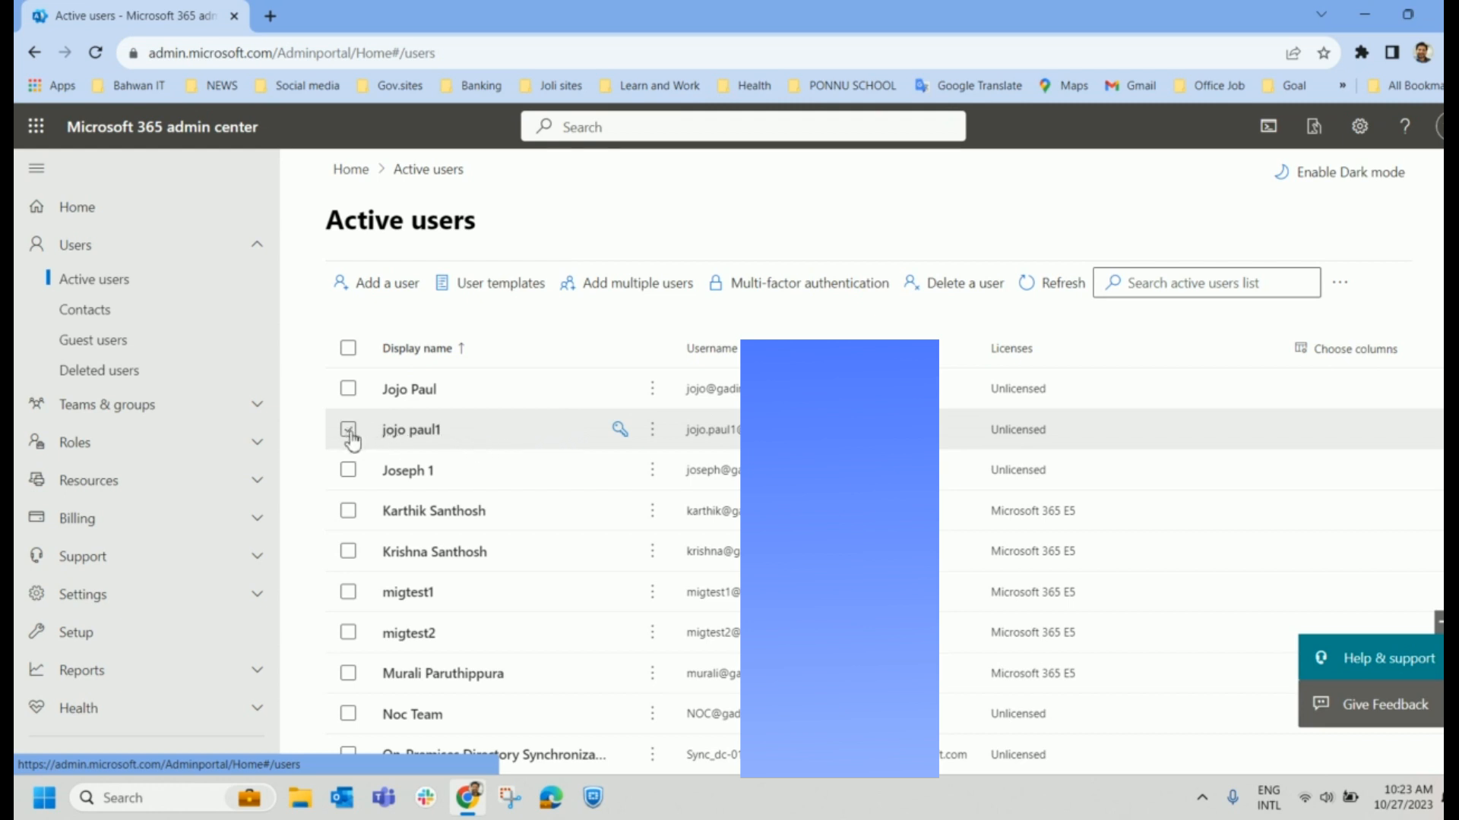
{"action": "left_click", "coordinate": [349, 437]}
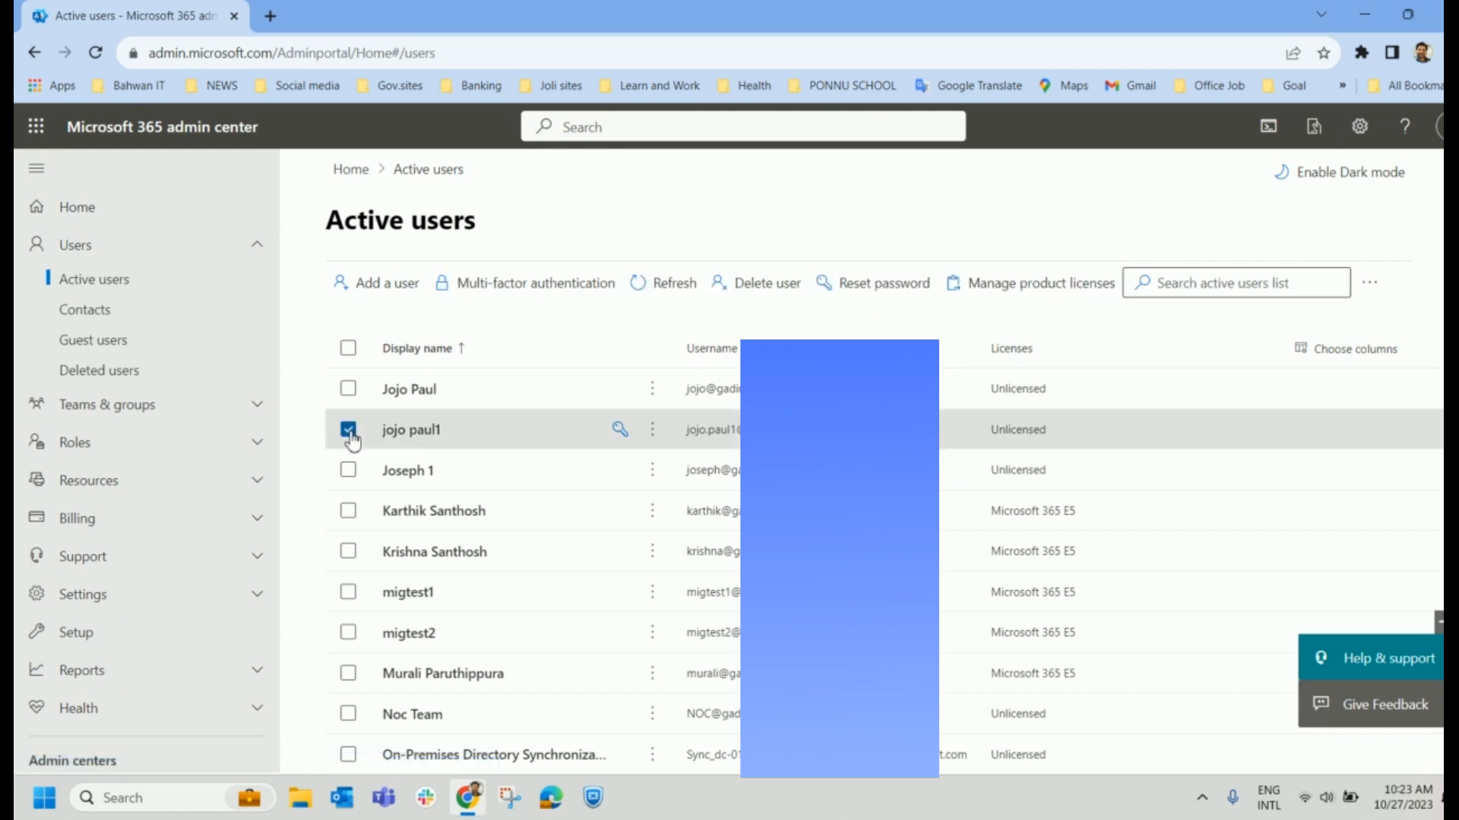
{"action": "left_click", "coordinate": [765, 283]}
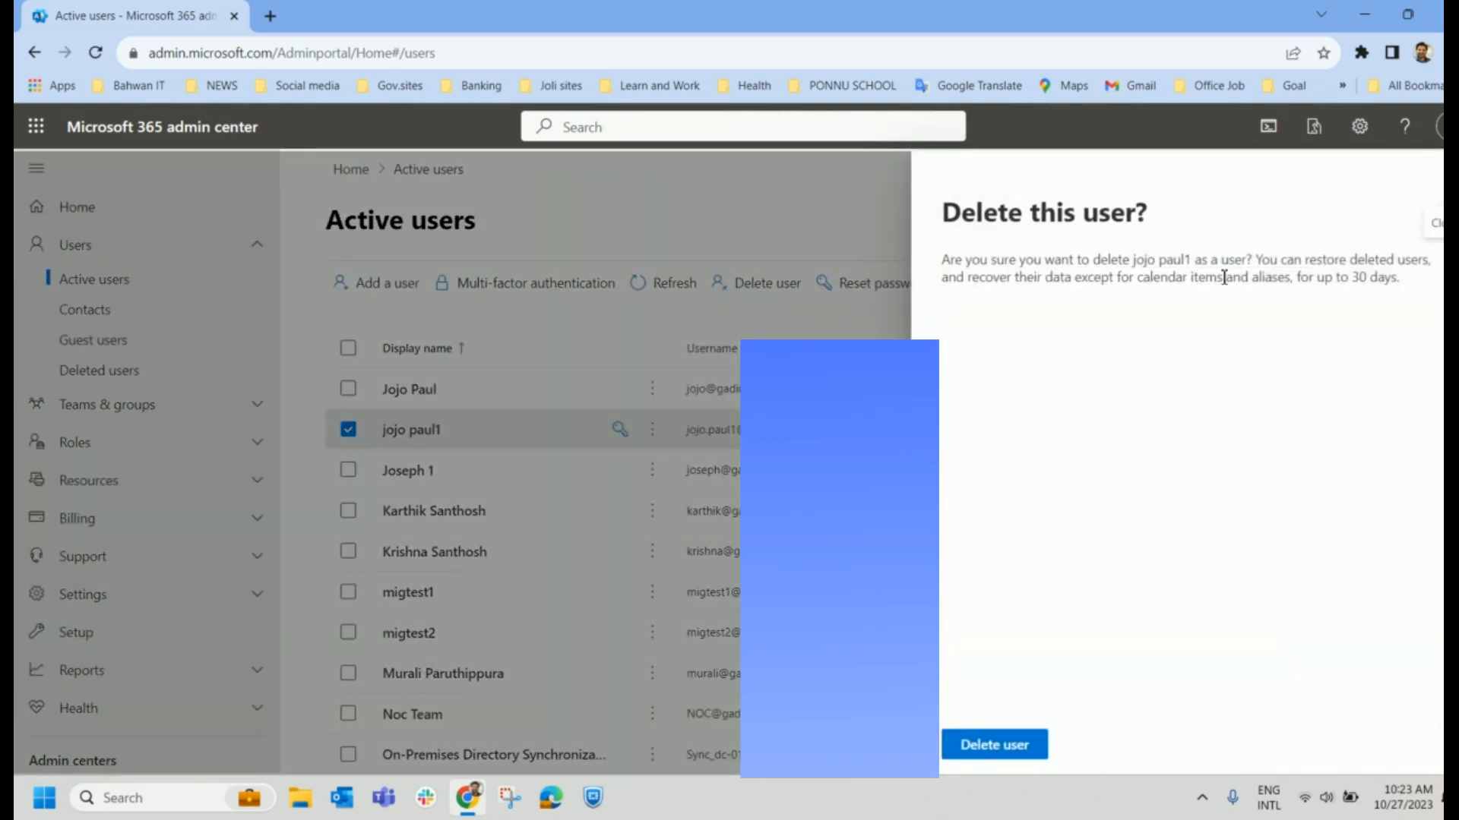
{"action": "mouse_move", "coordinate": [1346, 295]}
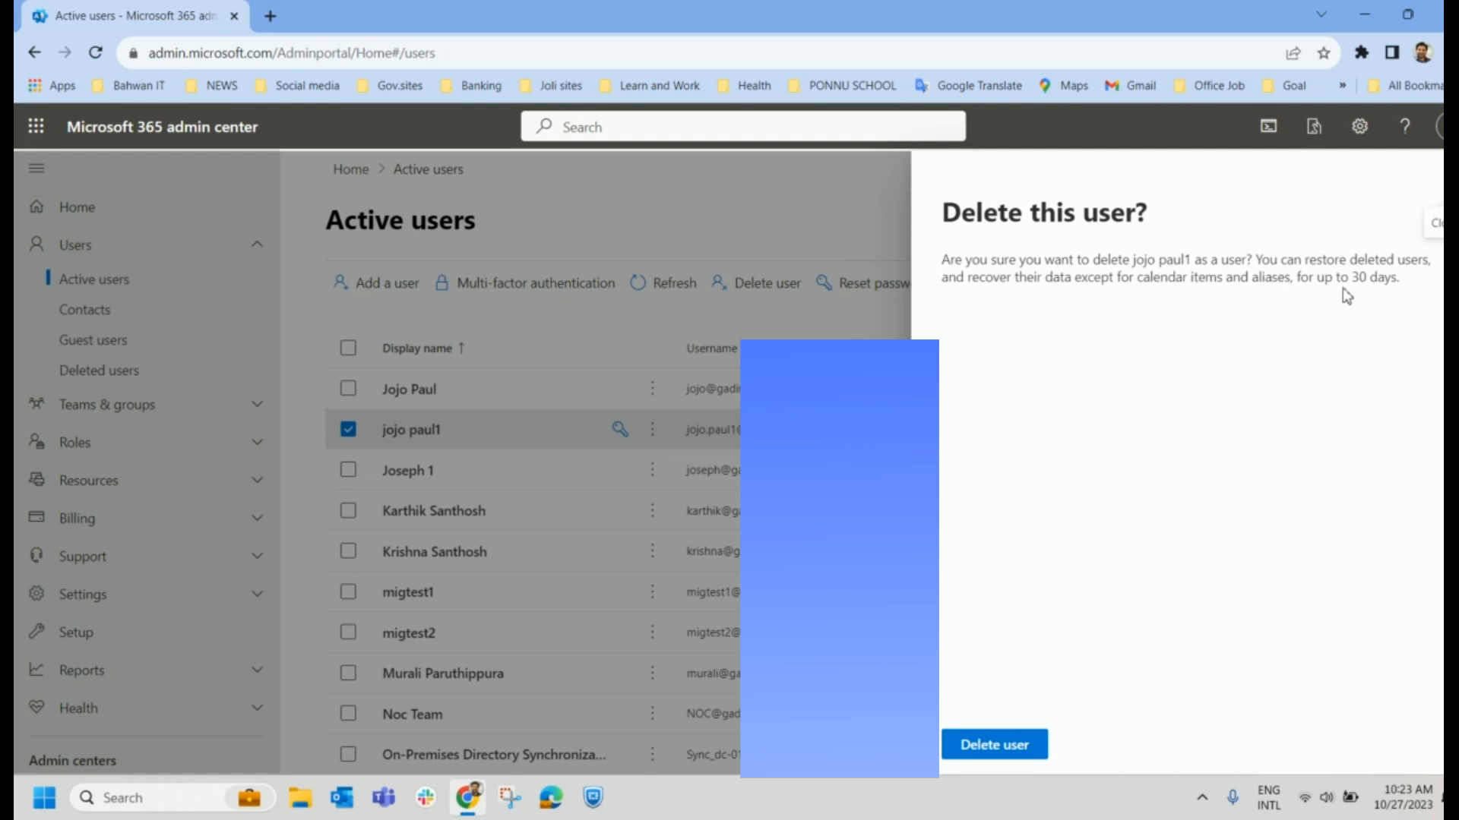
{"action": "mouse_move", "coordinate": [1147, 307]}
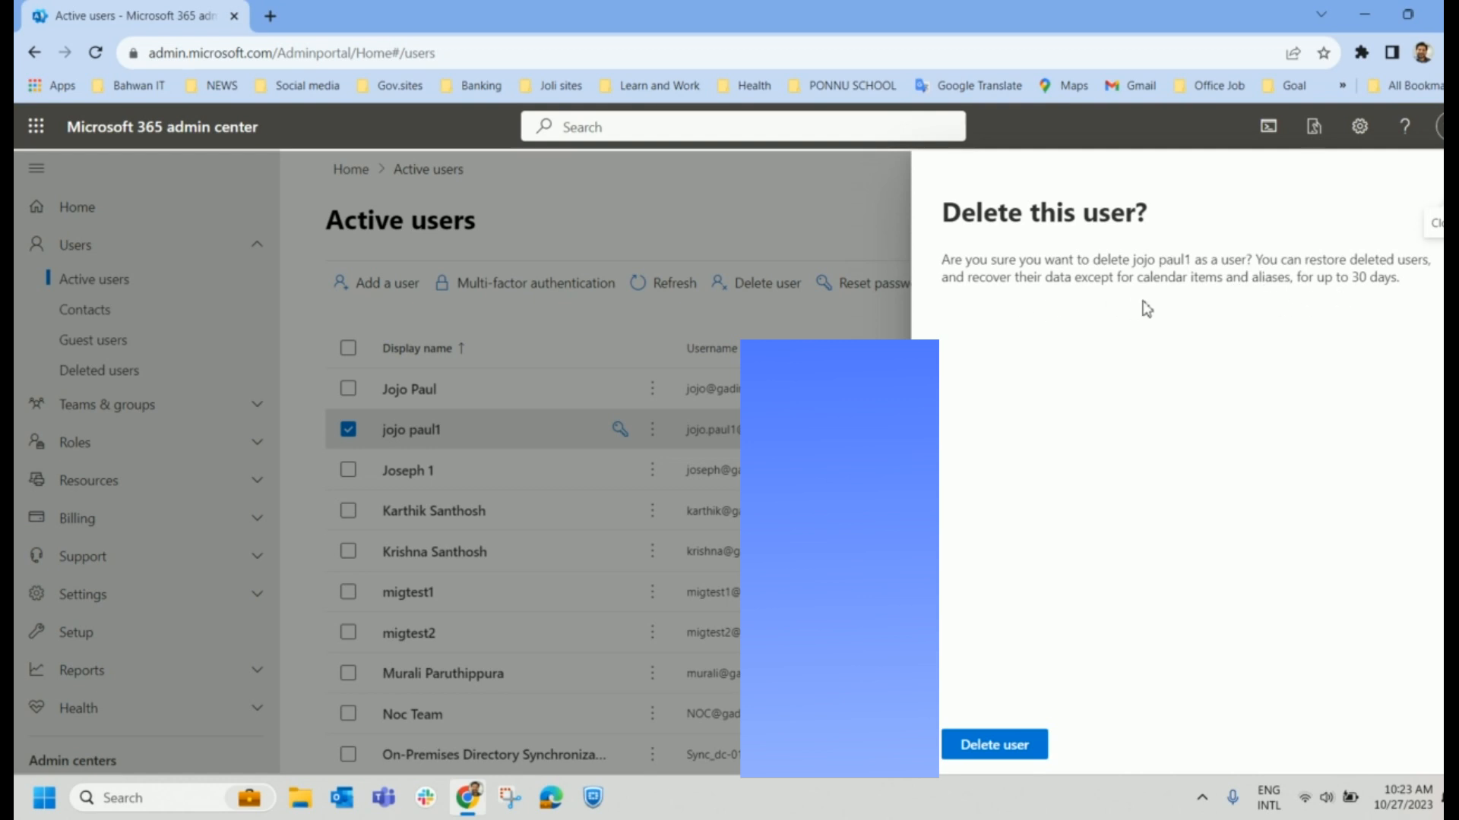
{"action": "mouse_move", "coordinate": [1339, 303]}
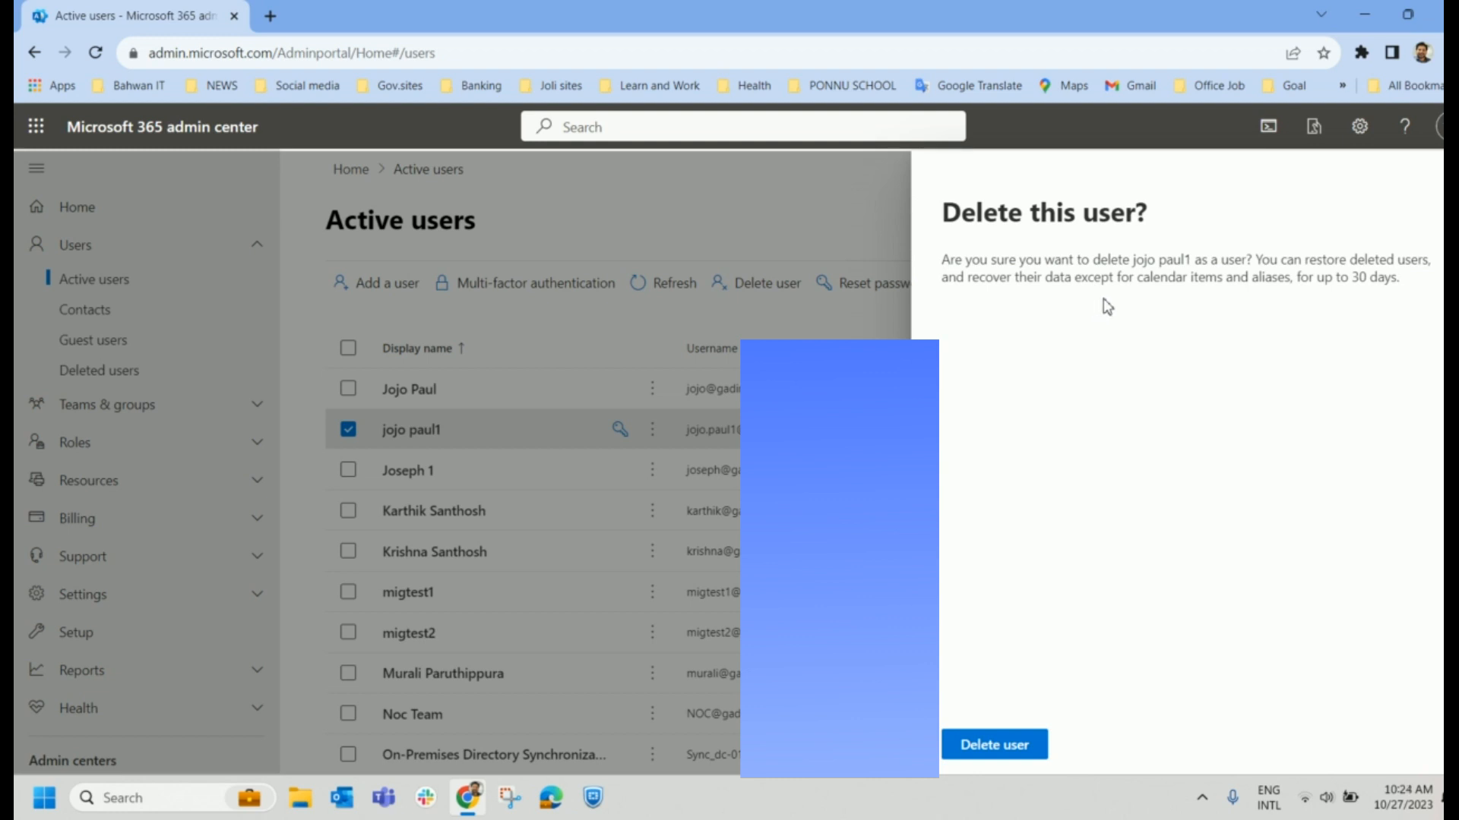
{"action": "mouse_move", "coordinate": [1123, 314]}
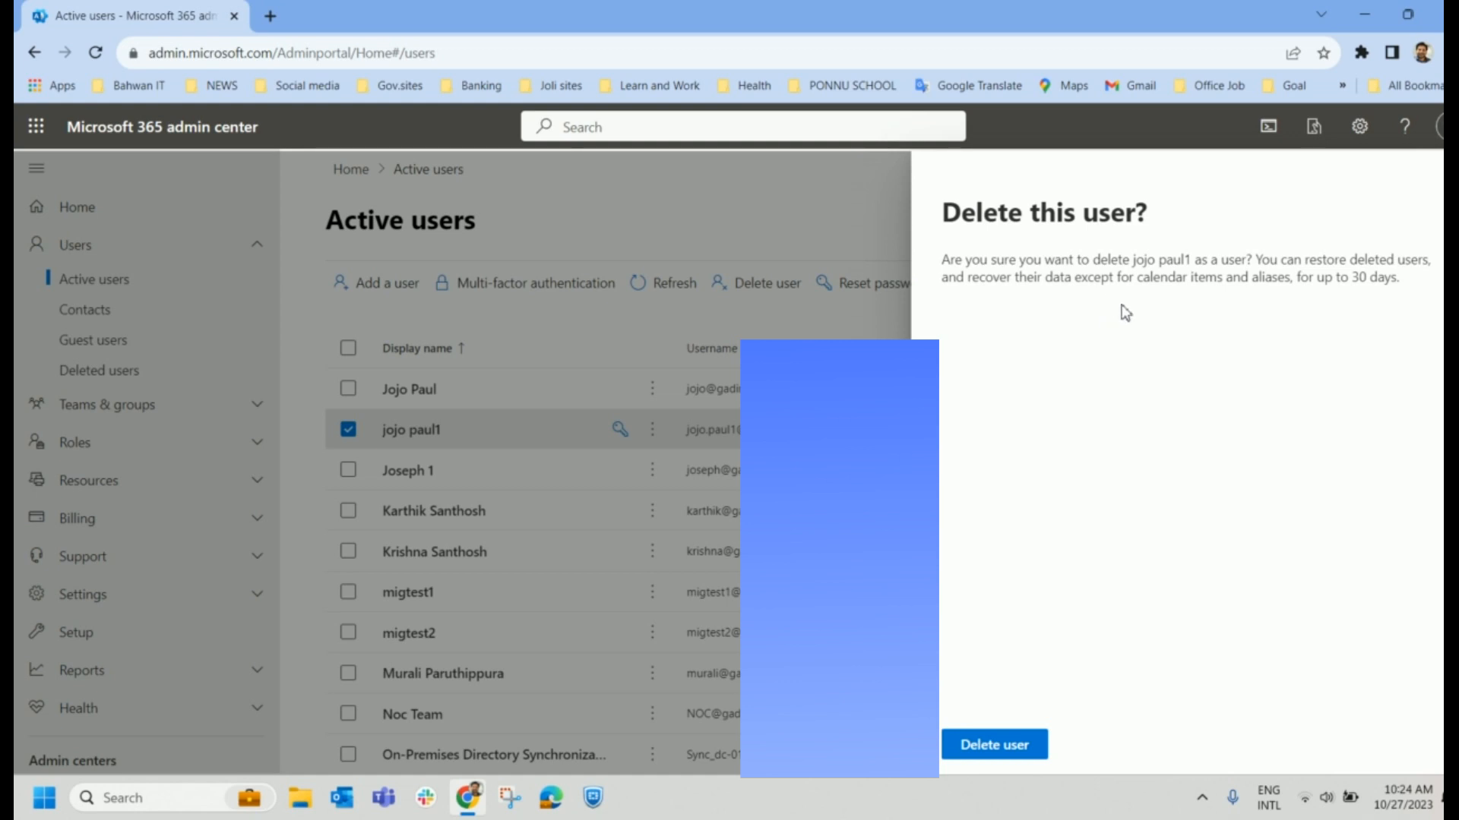
{"action": "mouse_move", "coordinate": [1384, 281]}
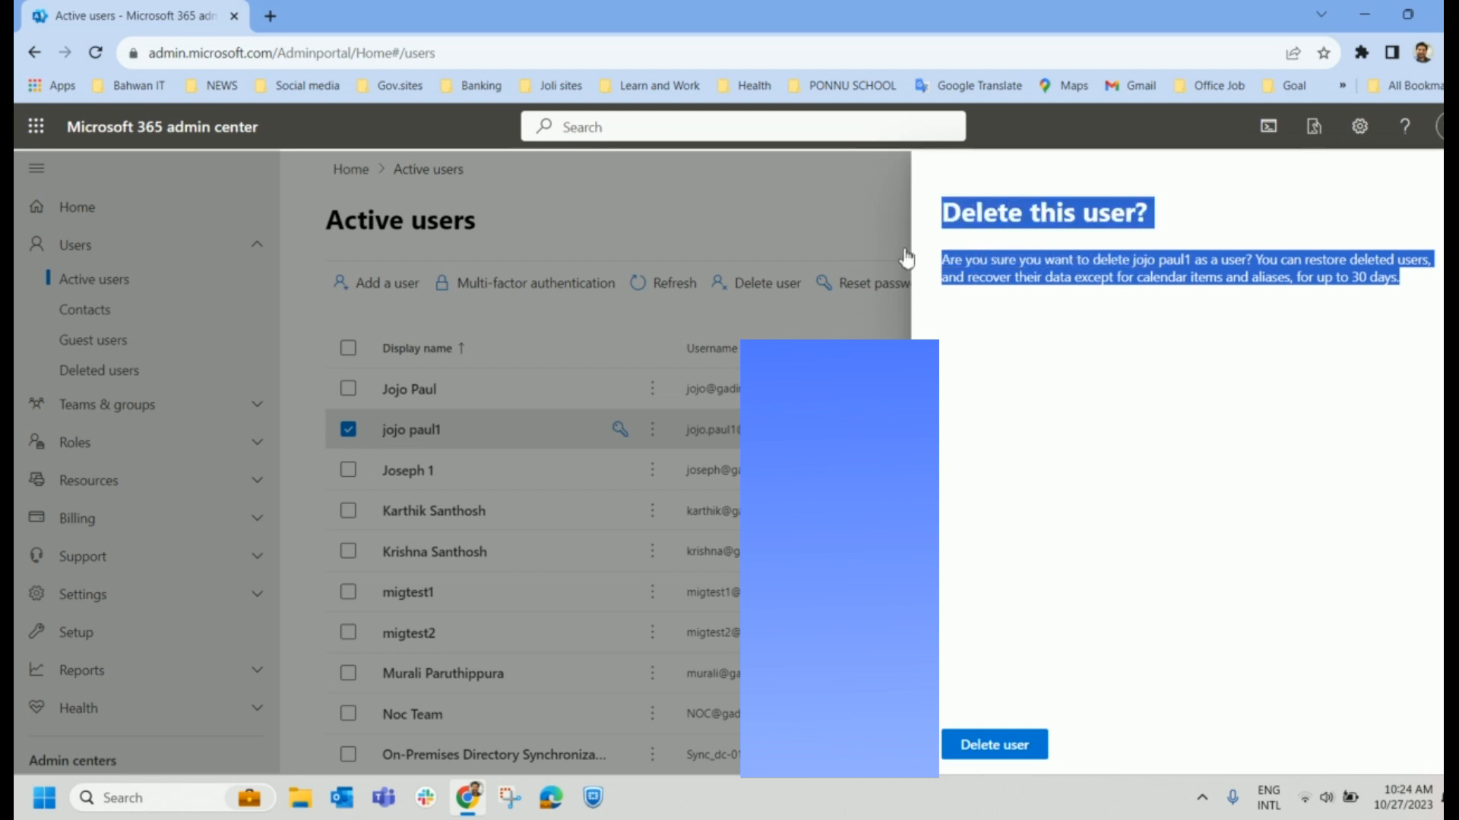
Confirm deleting jojo paul1 and dismiss the deletion notice.
{"action": "left_click", "coordinate": [993, 745]}
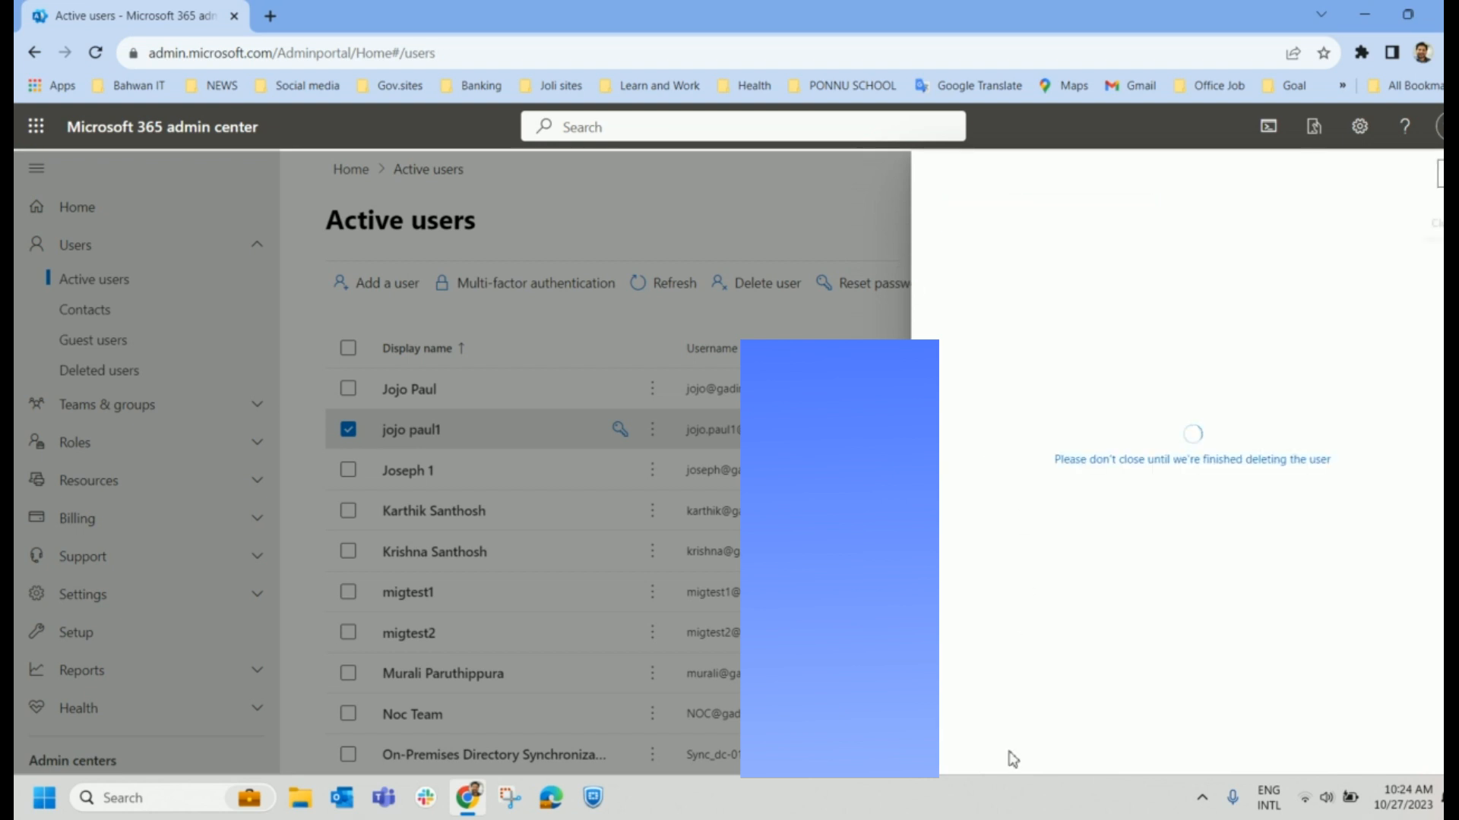
{"action": "mouse_move", "coordinate": [1125, 537]}
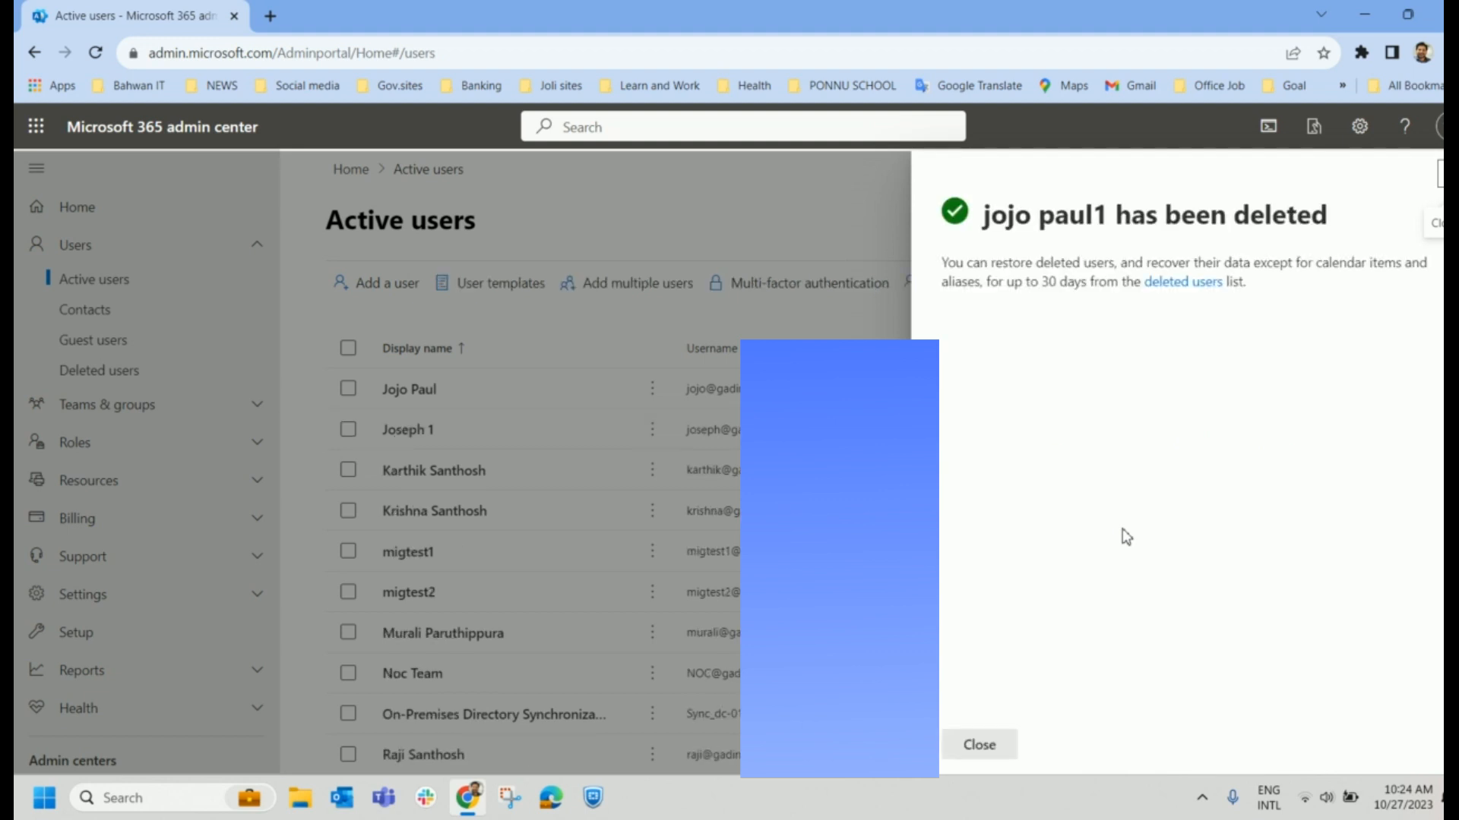
{"action": "mouse_move", "coordinate": [1328, 241]}
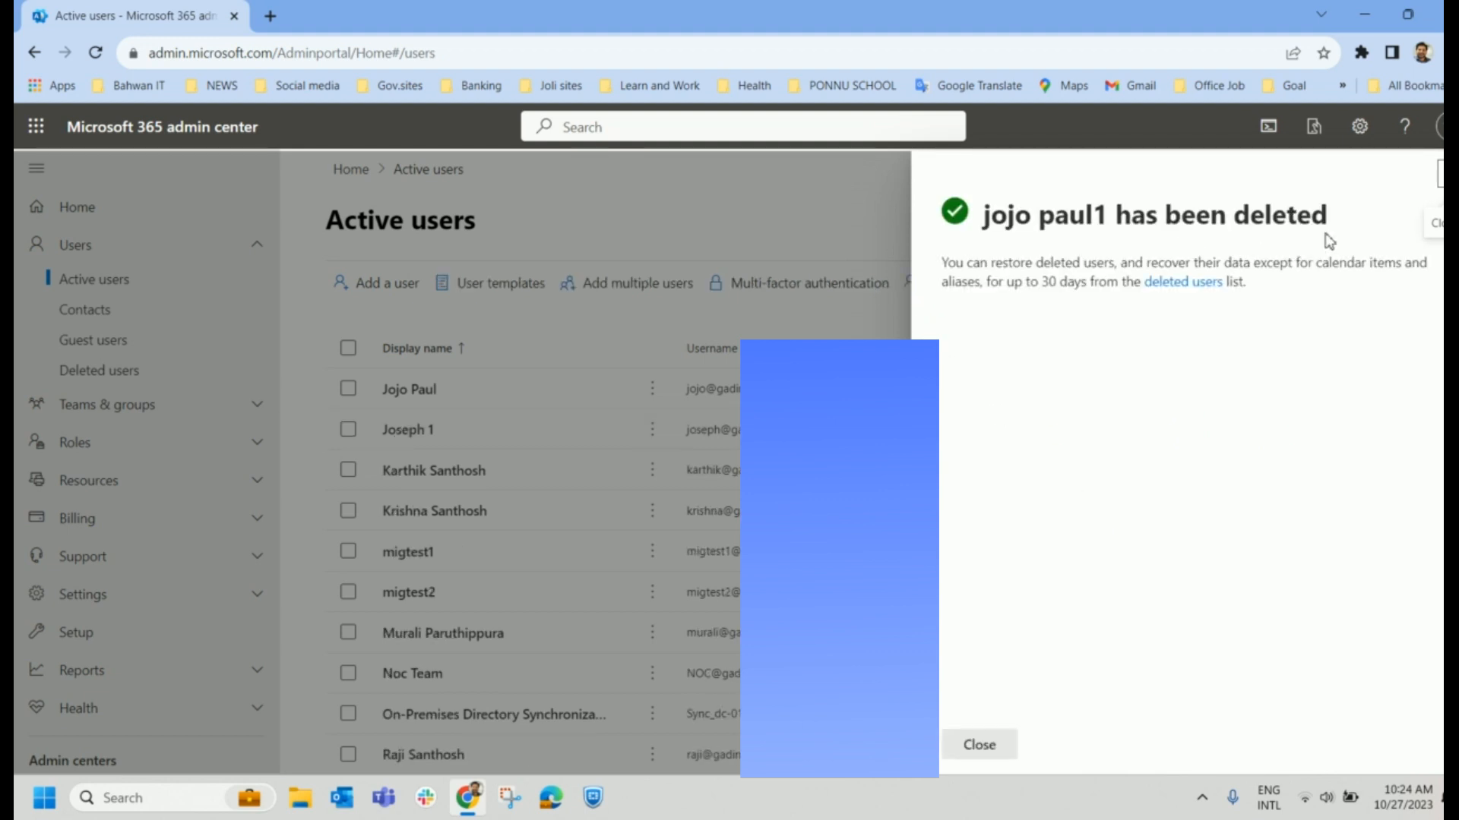
{"action": "mouse_move", "coordinate": [1044, 747]}
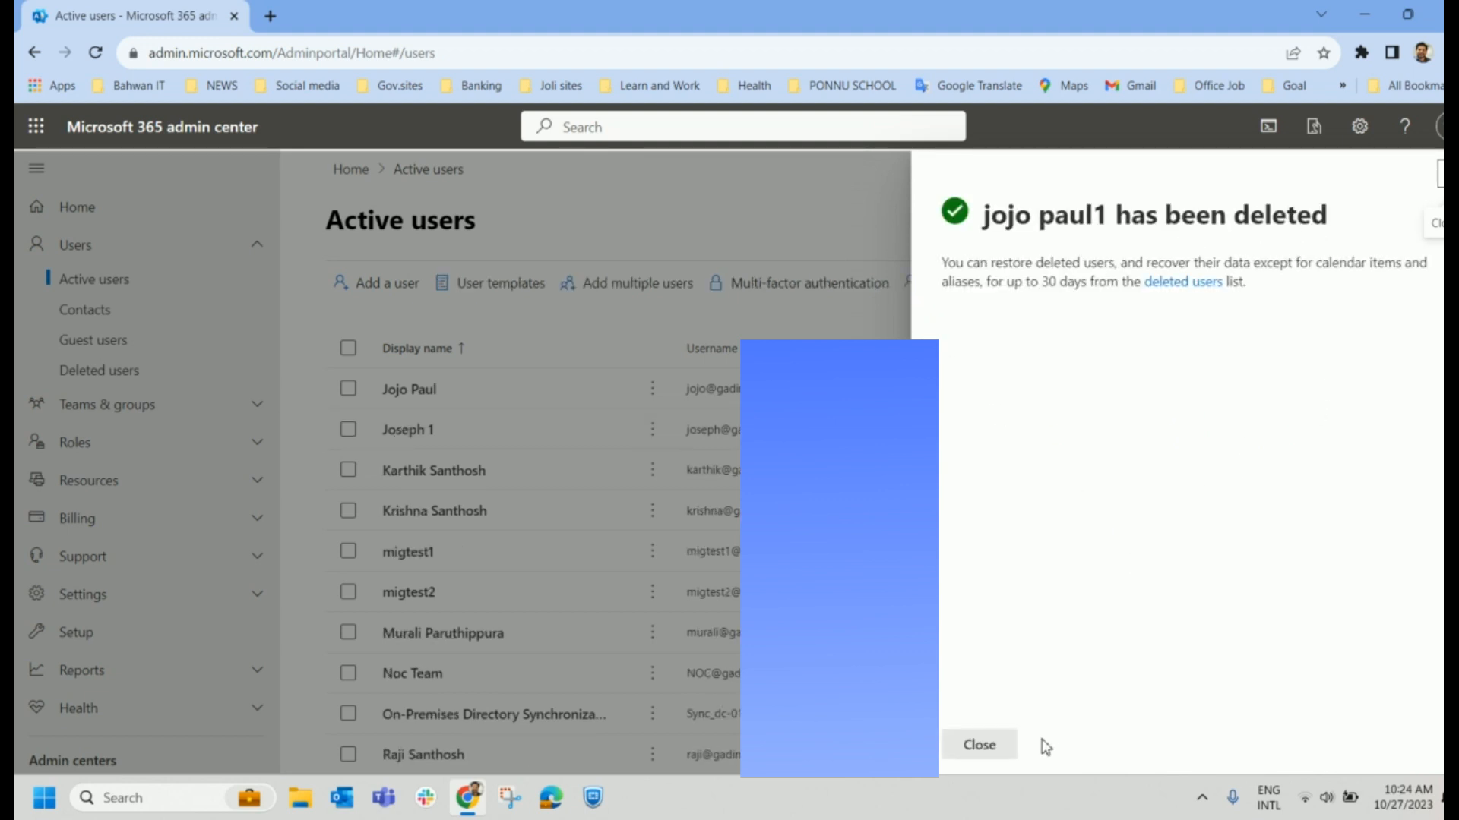
{"action": "left_click", "coordinate": [978, 745]}
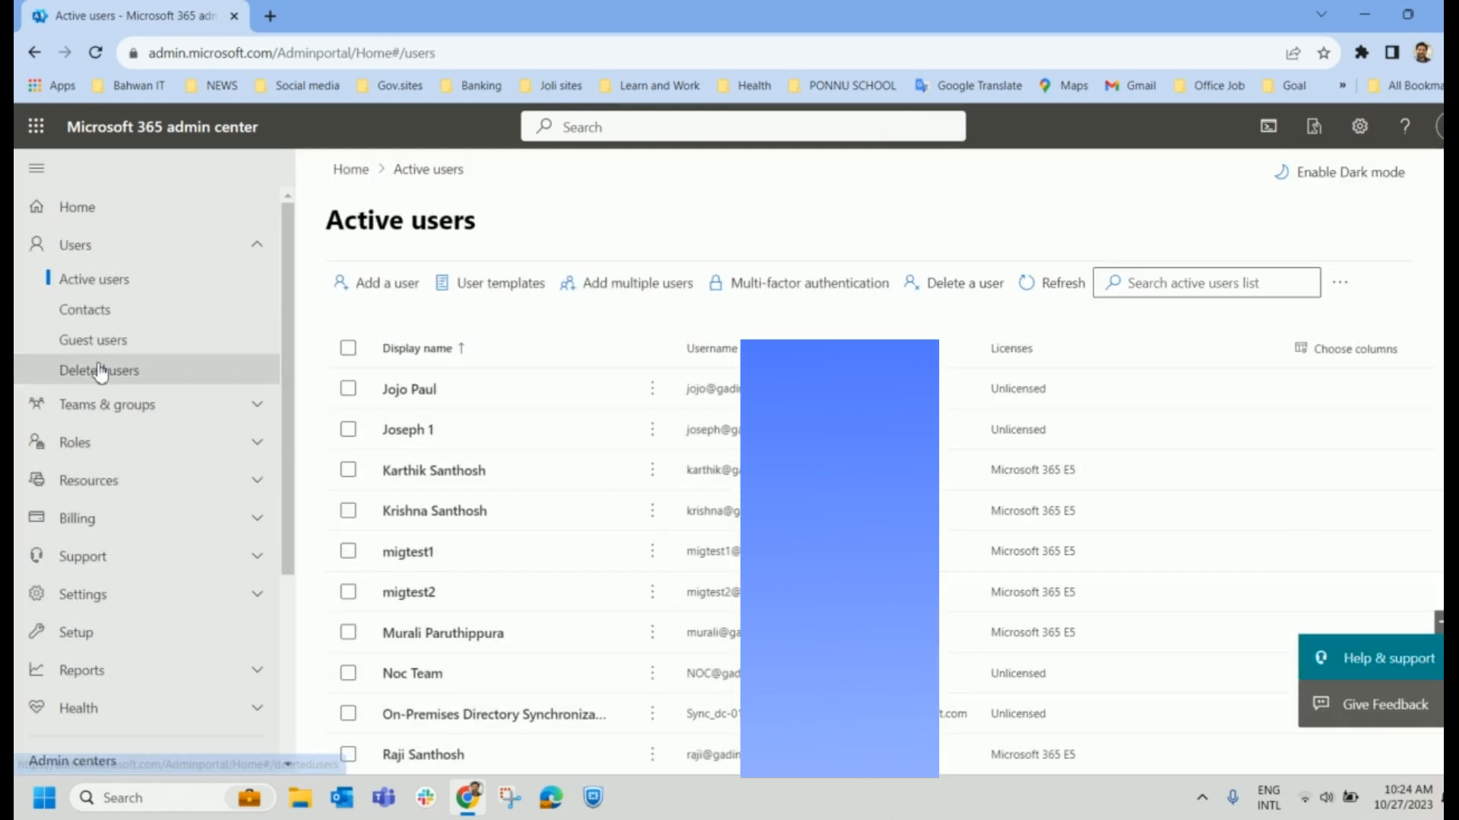
{"action": "left_click", "coordinate": [100, 370]}
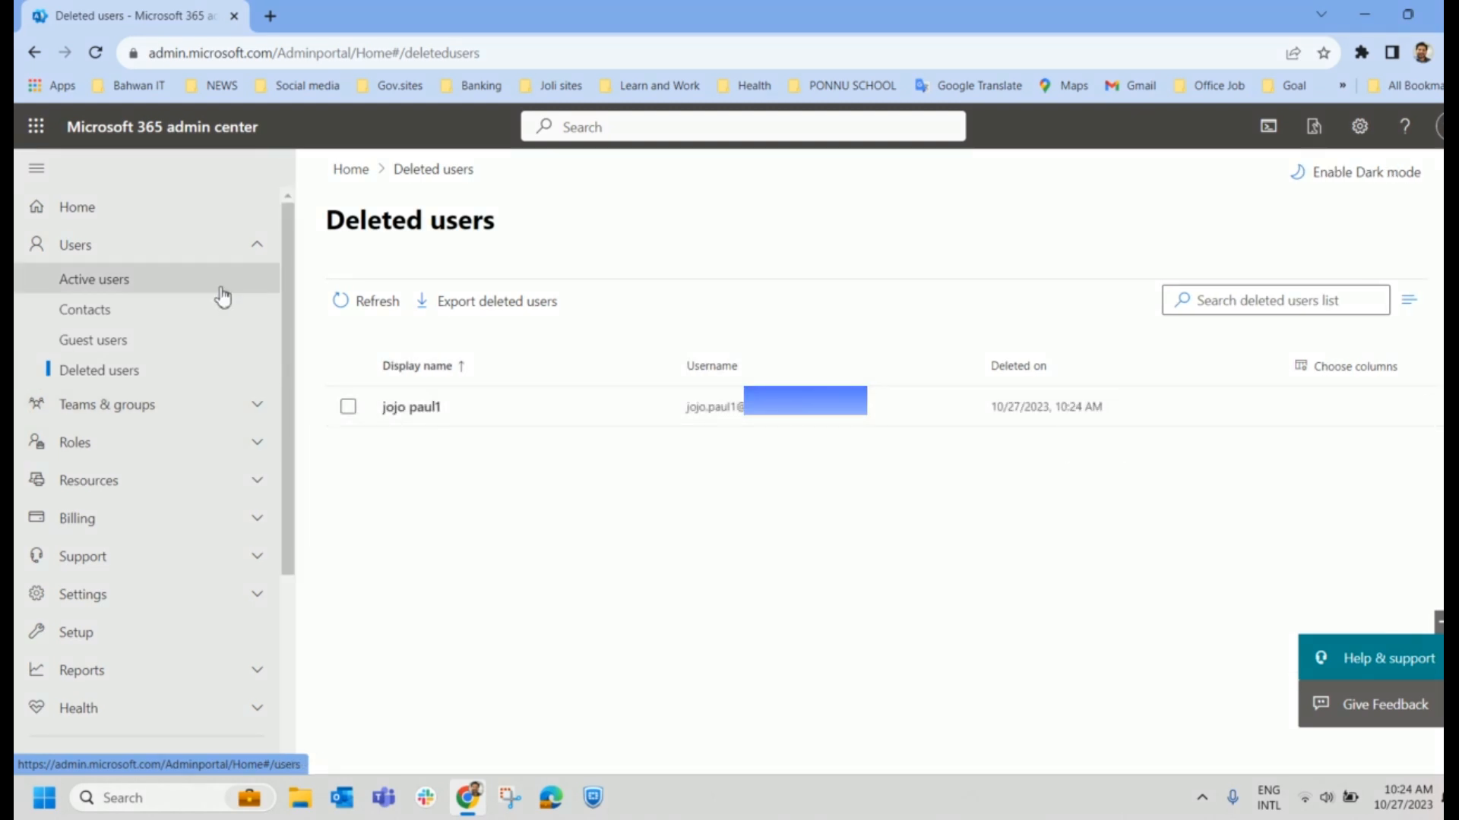
{"action": "mouse_move", "coordinate": [676, 473]}
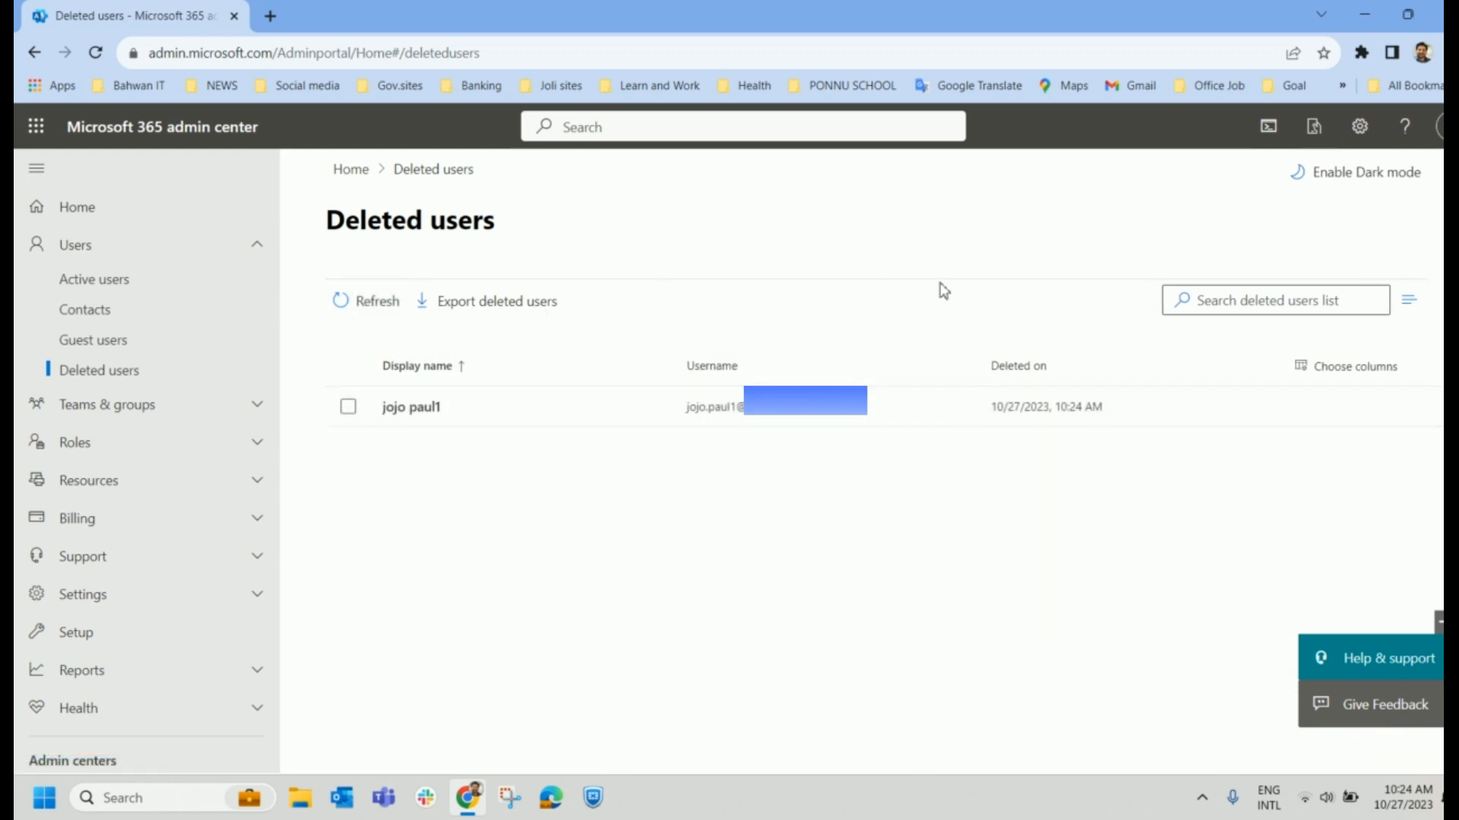
{"action": "mouse_move", "coordinate": [904, 467]}
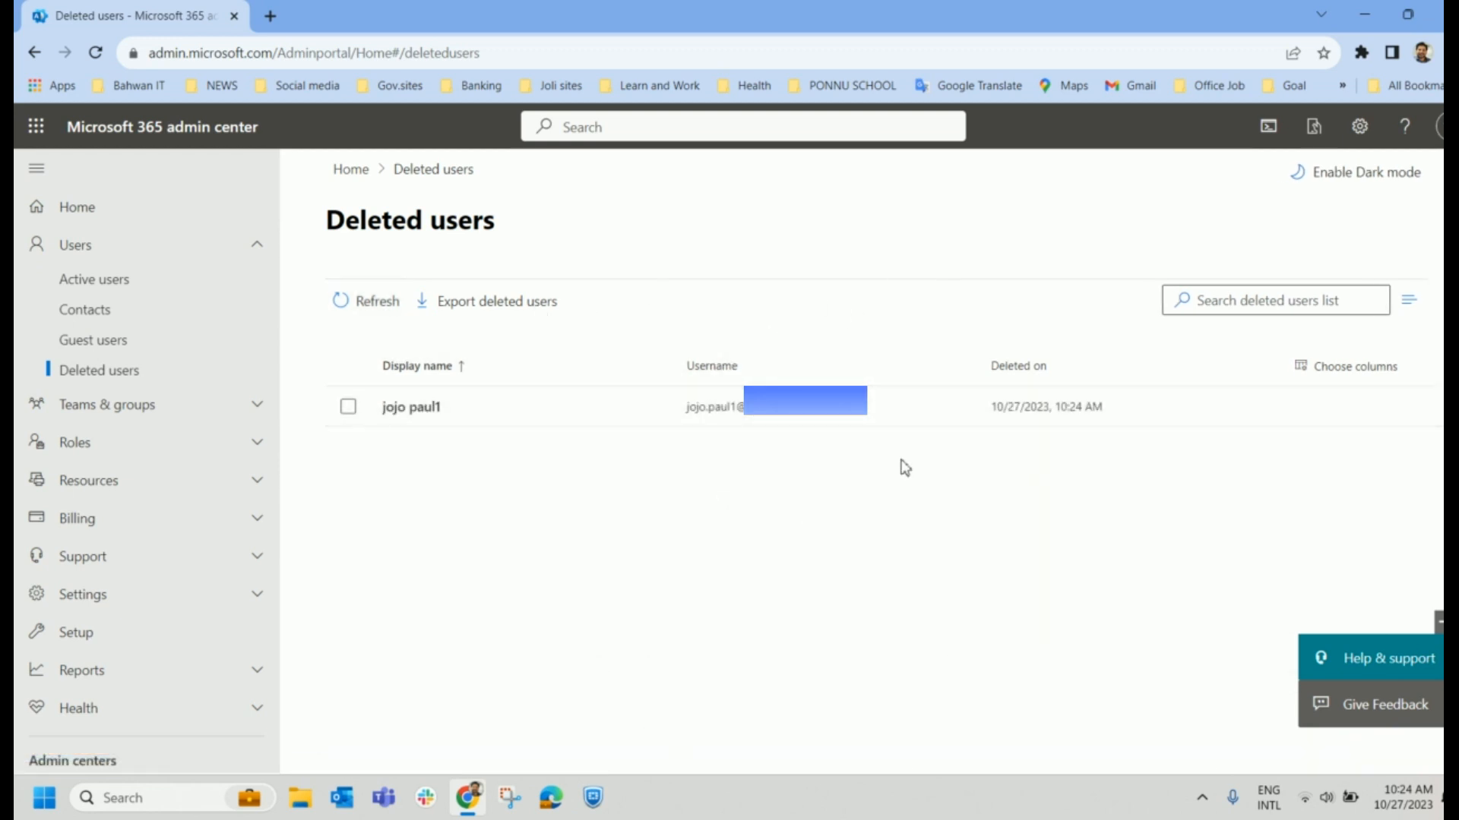
{"action": "mouse_move", "coordinate": [977, 492]}
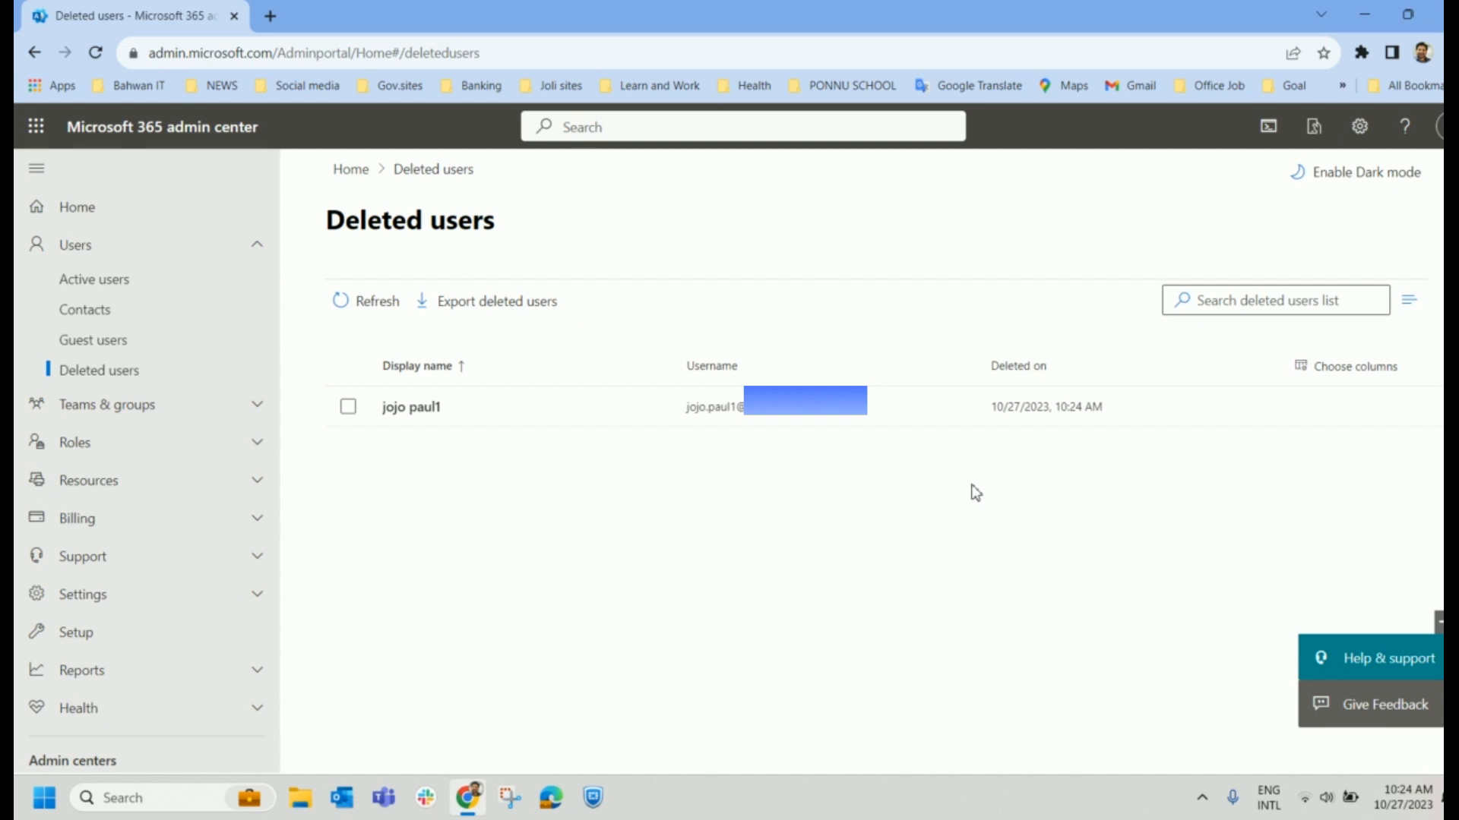
{"action": "mouse_move", "coordinate": [665, 519]}
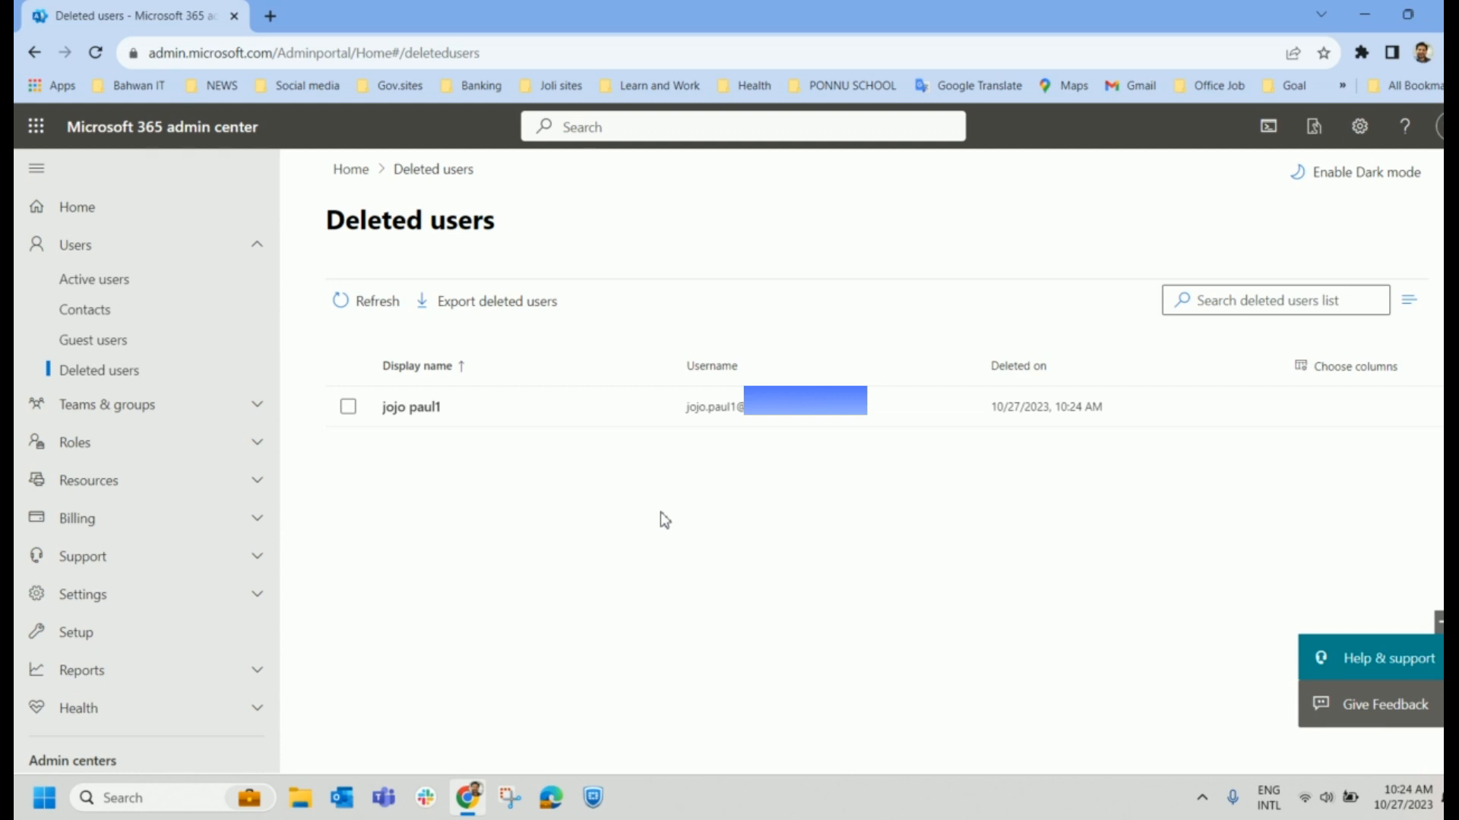
{"action": "left_click", "coordinate": [348, 407]}
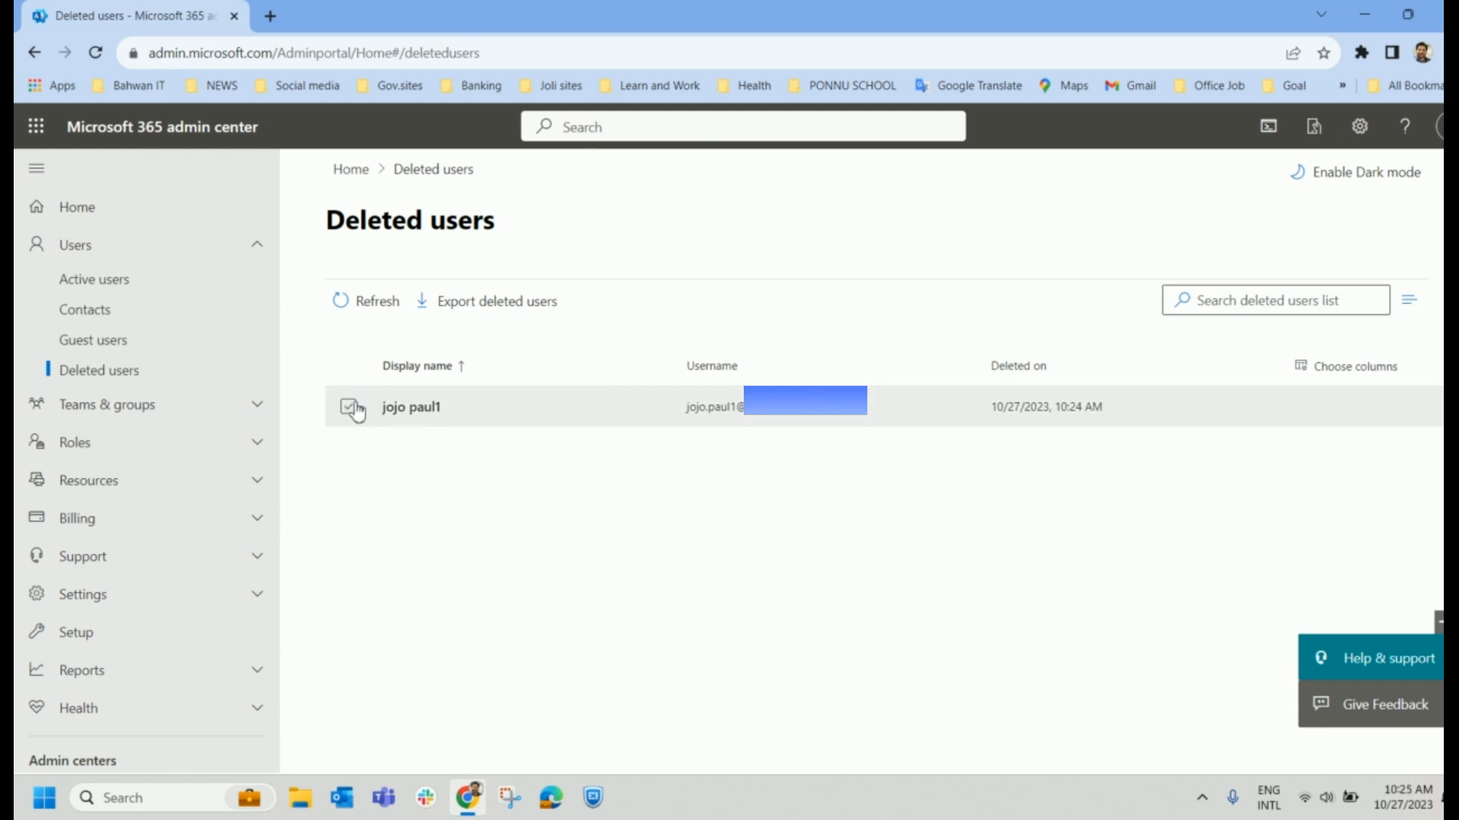
Tick jojo paul1 in Deleted users and start the restore.
{"action": "left_click", "coordinate": [348, 407]}
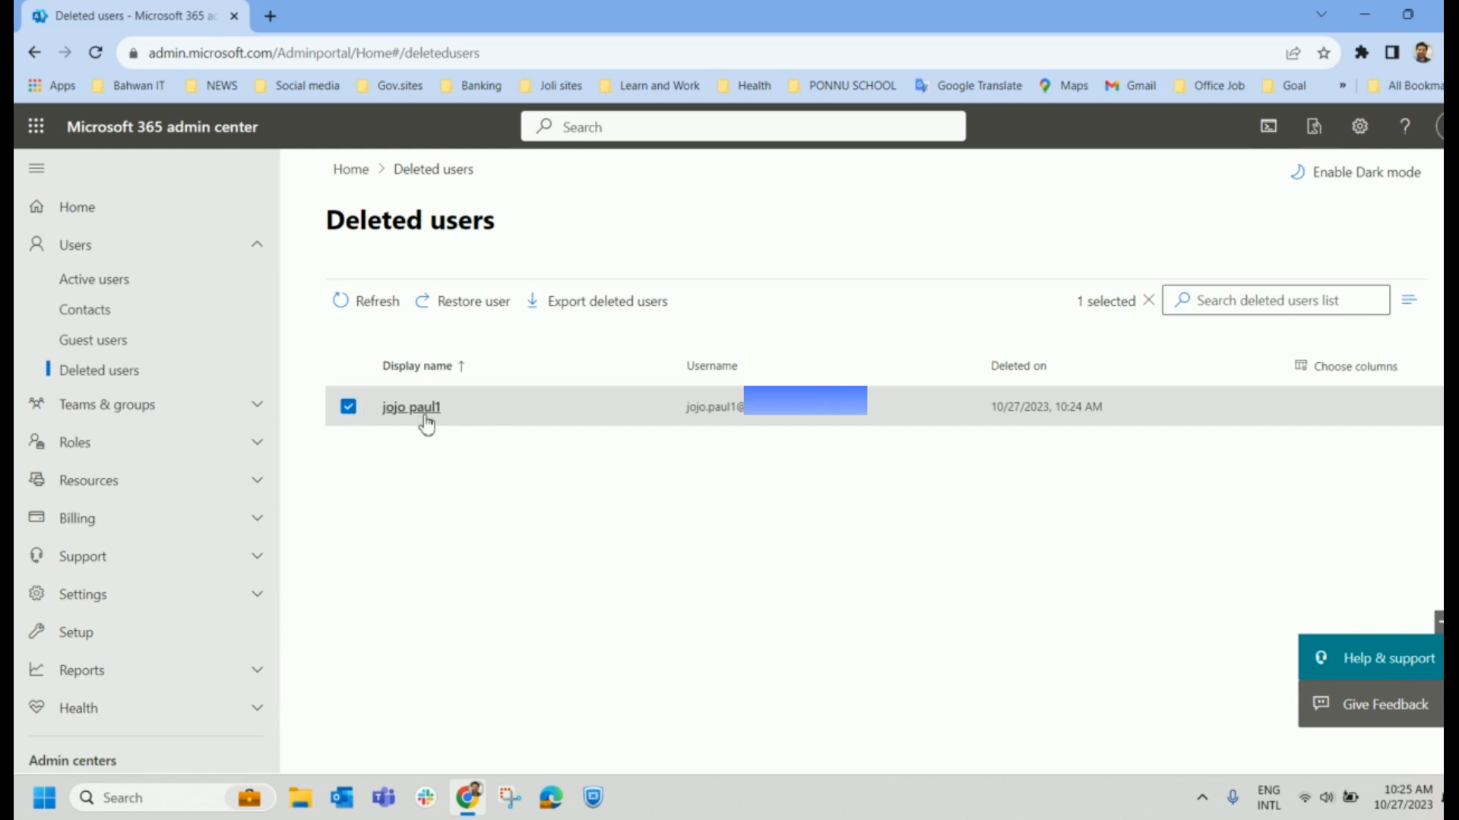
{"action": "mouse_move", "coordinate": [472, 301]}
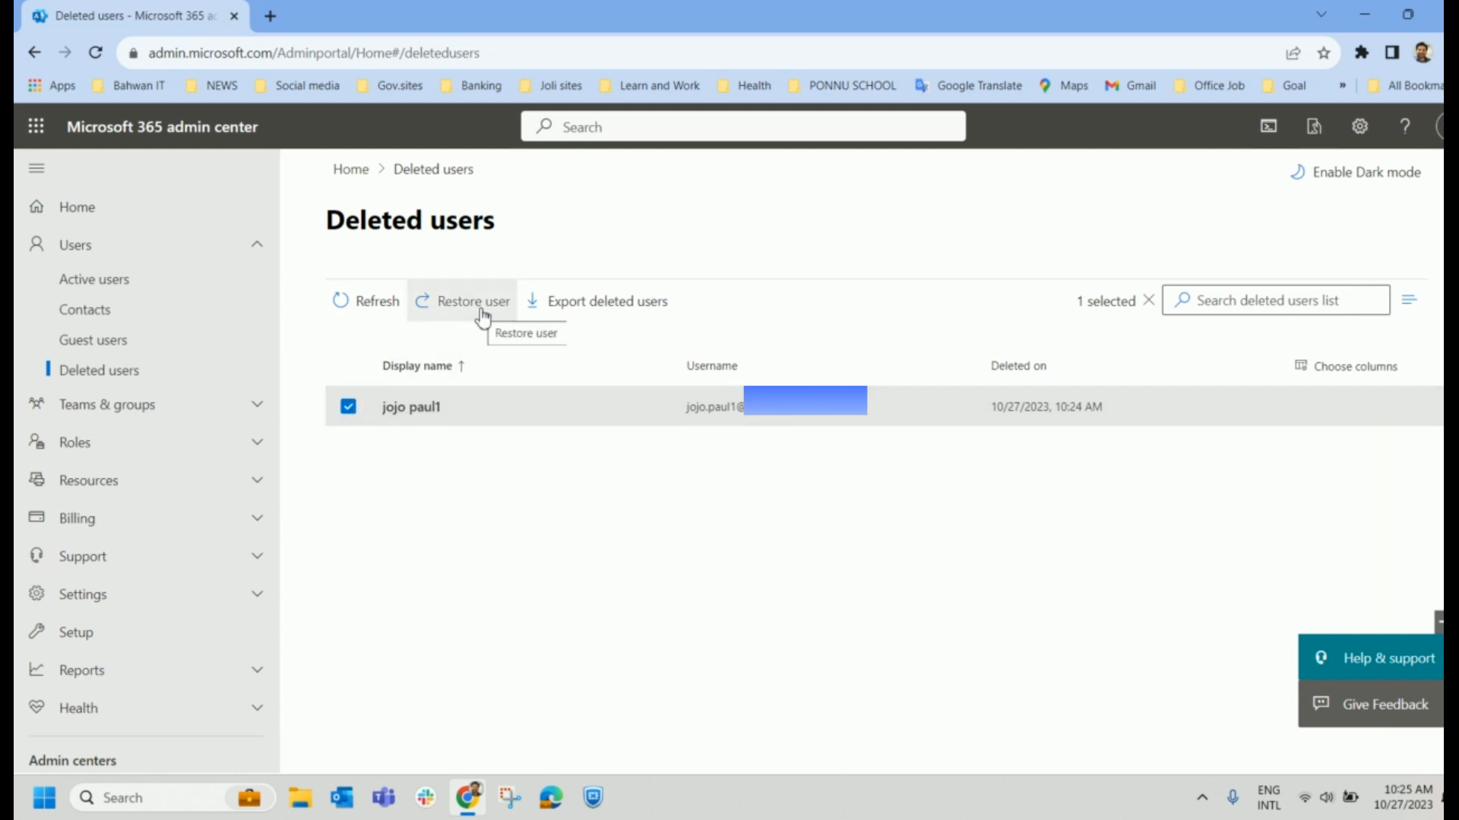
{"action": "mouse_move", "coordinate": [484, 315]}
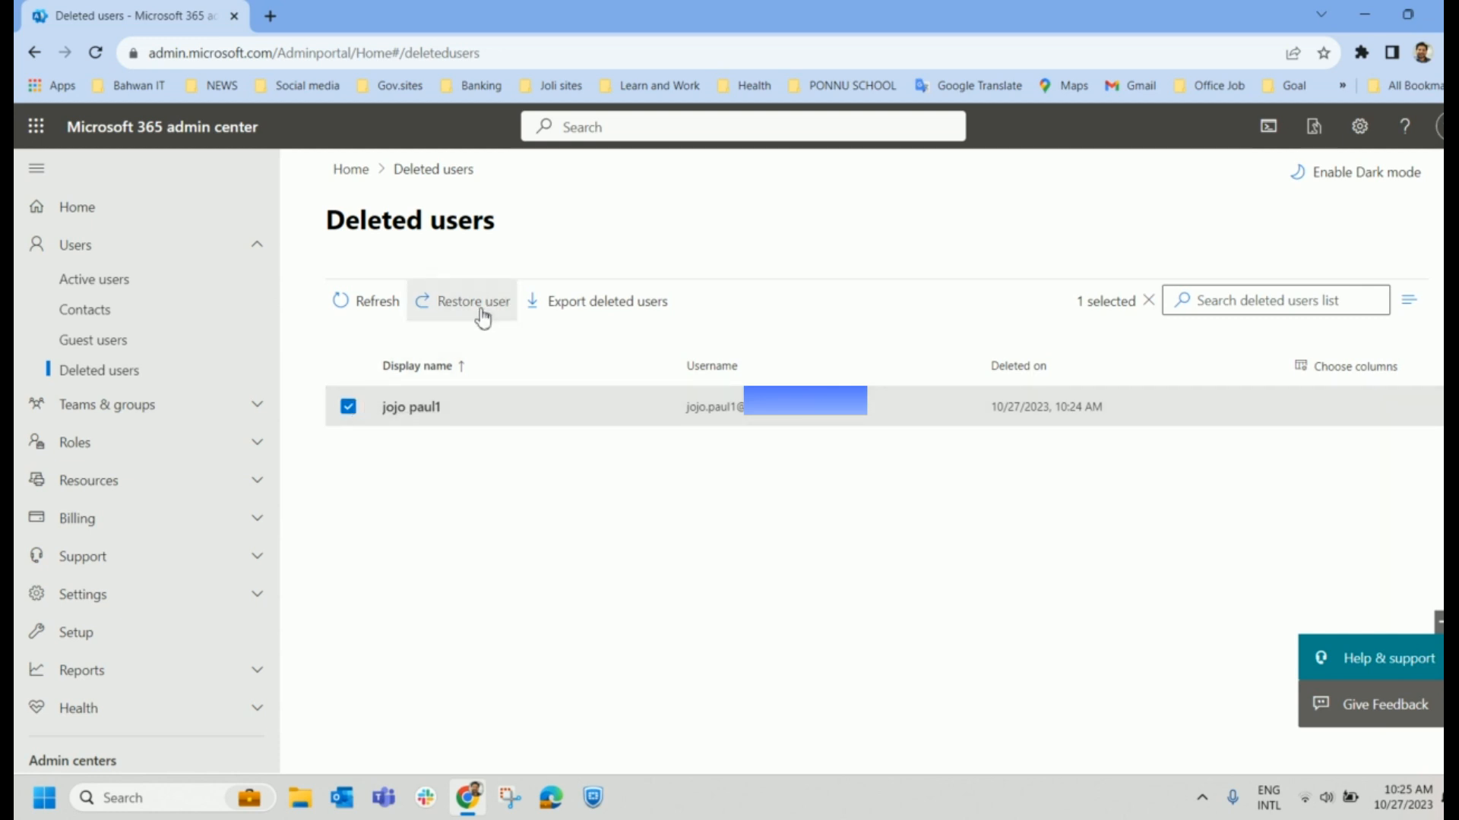
{"action": "left_click", "coordinate": [473, 301]}
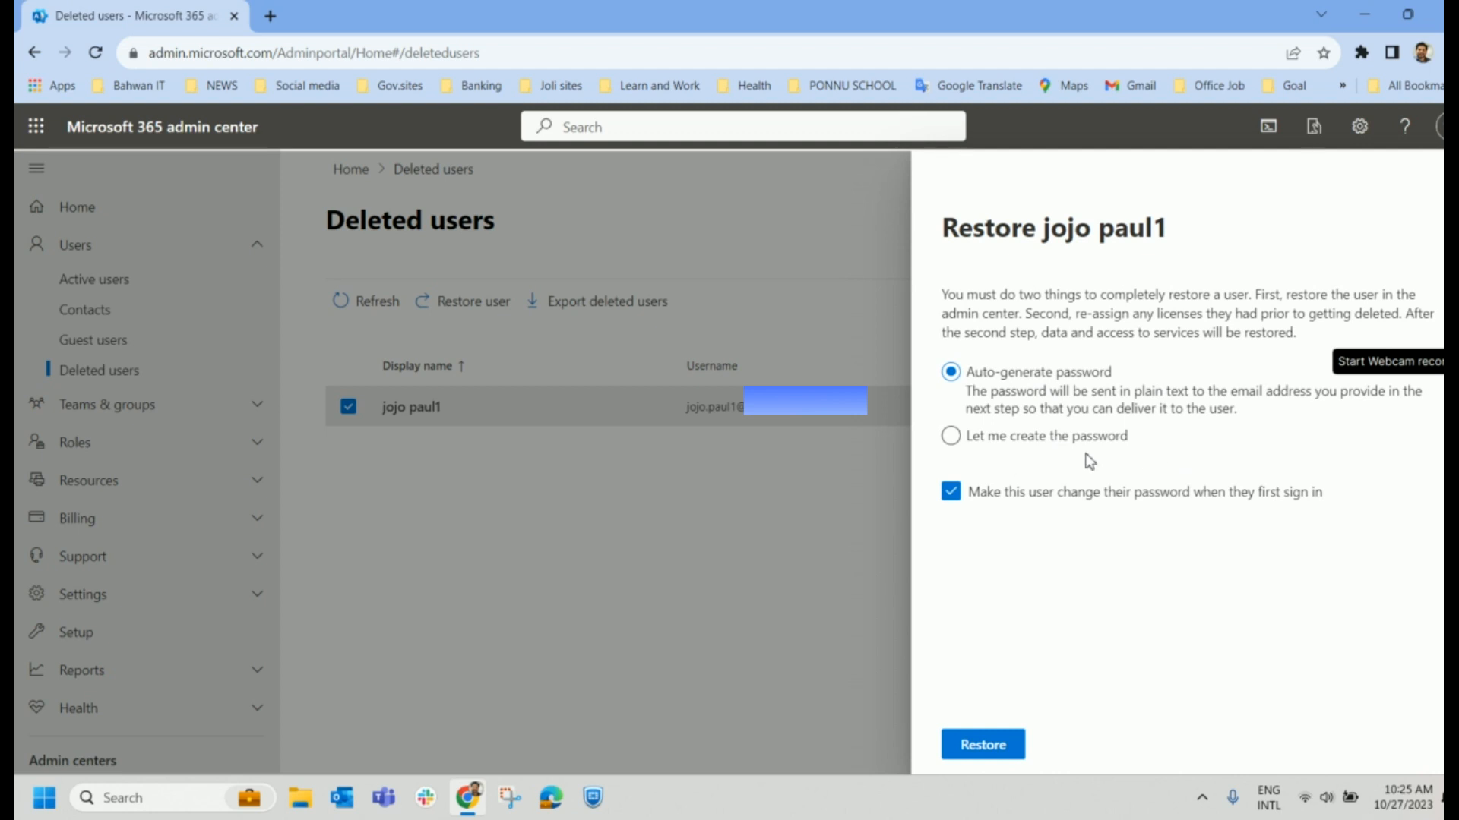
{"action": "mouse_move", "coordinate": [1132, 449]}
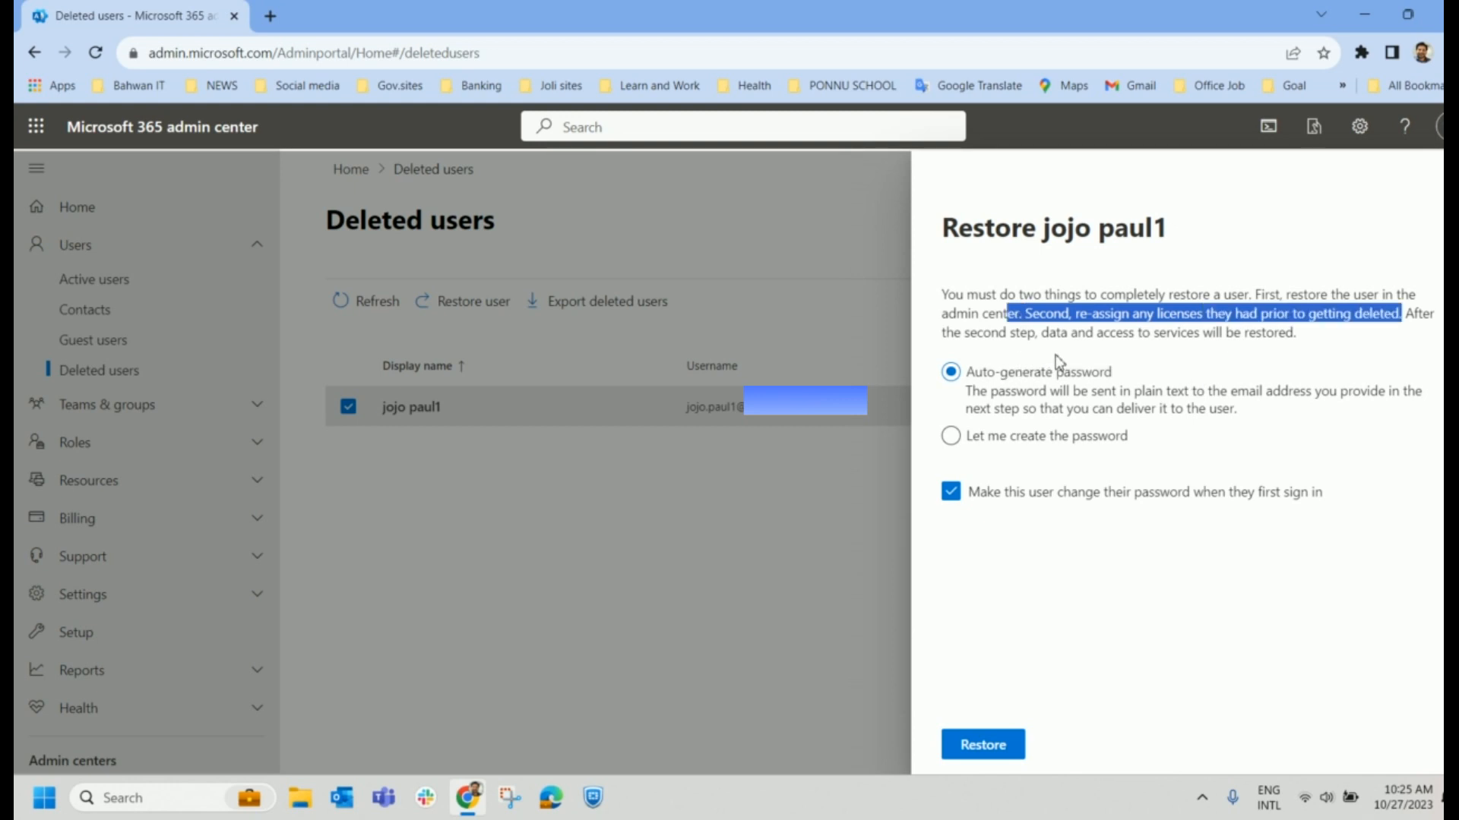
{"action": "mouse_move", "coordinate": [1355, 356]}
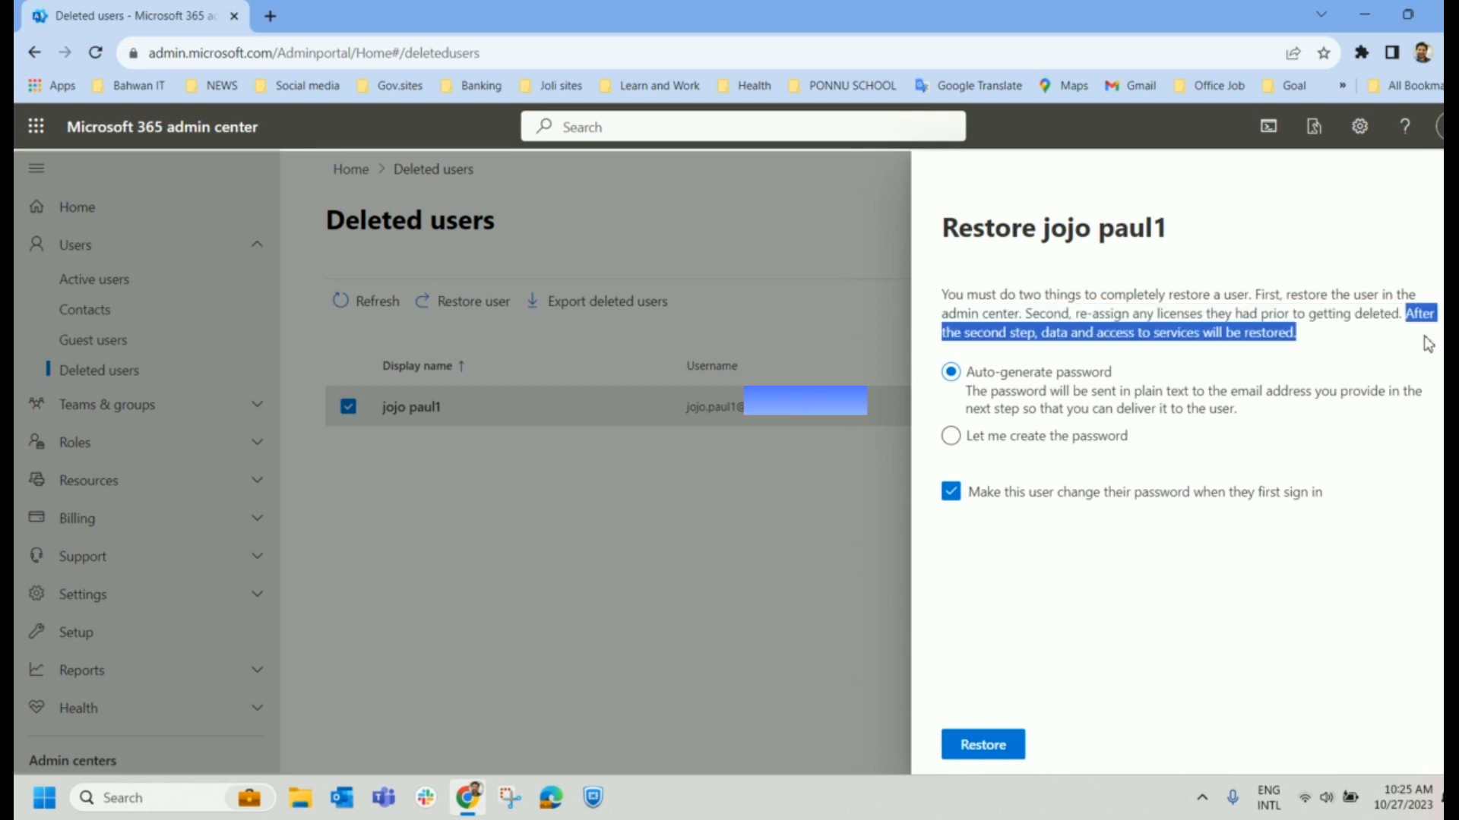
{"action": "mouse_move", "coordinate": [1281, 370]}
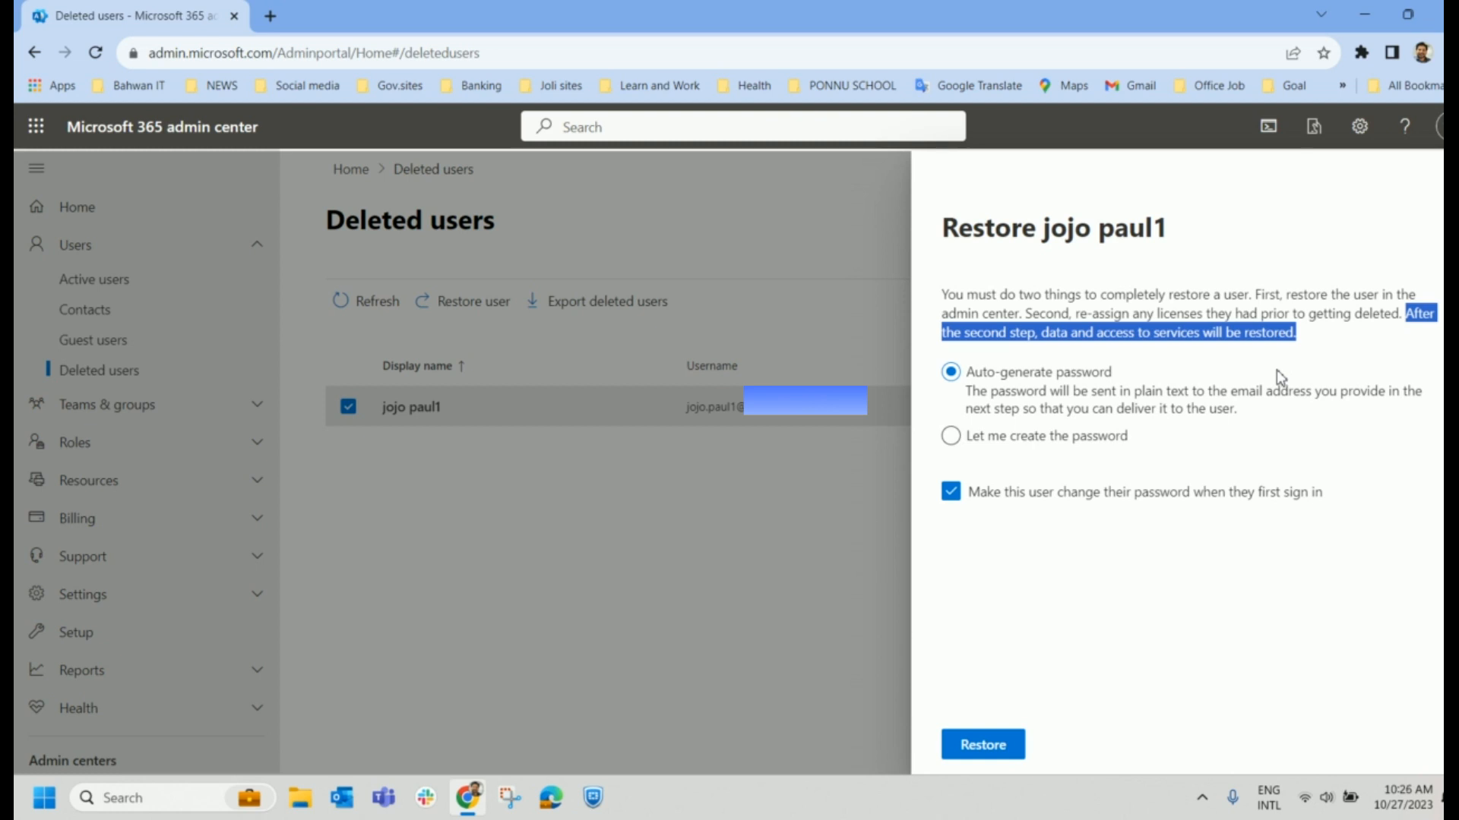
{"action": "mouse_move", "coordinate": [1121, 412]}
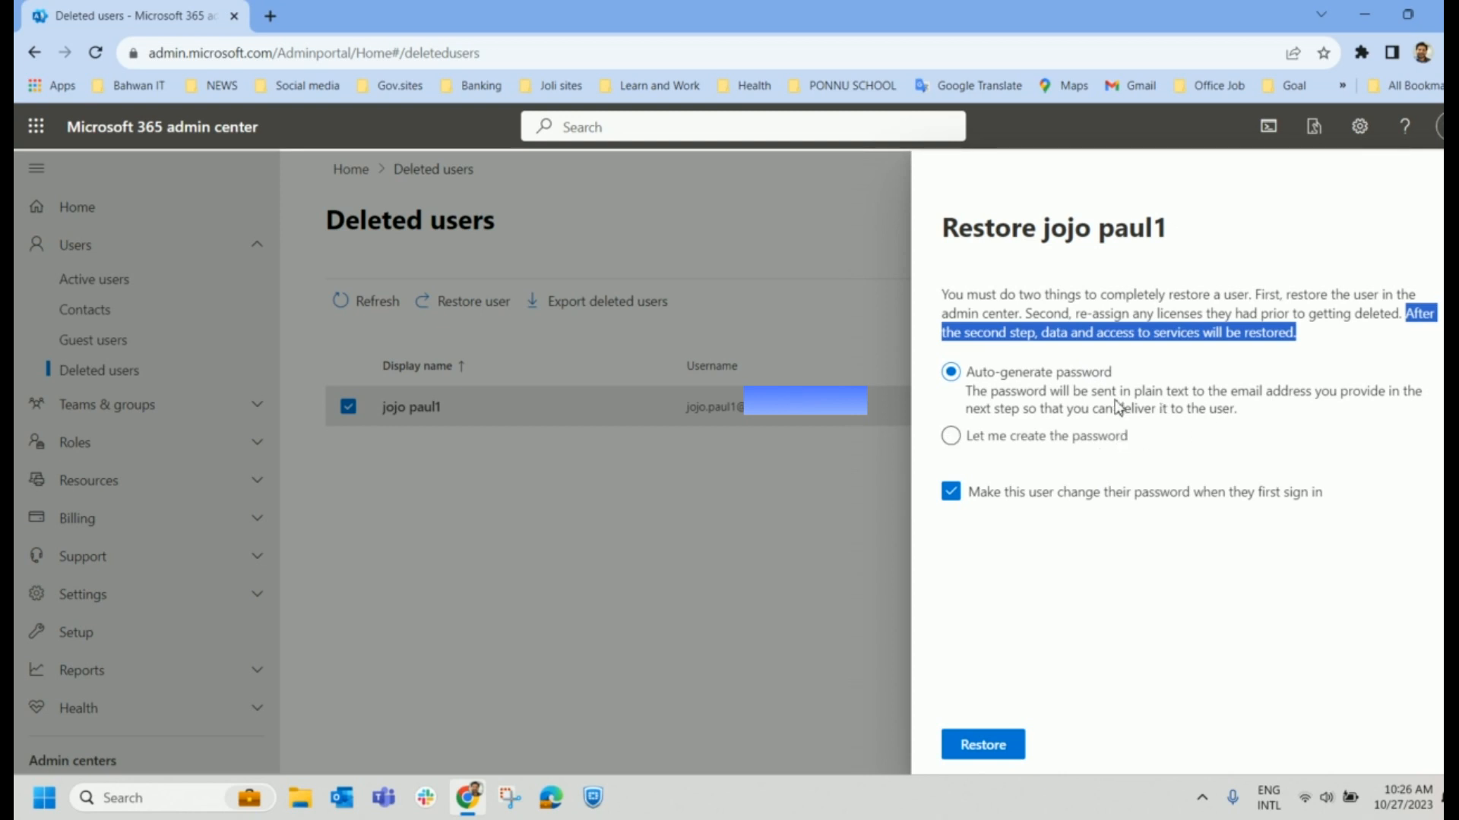
{"action": "mouse_move", "coordinate": [1079, 455]}
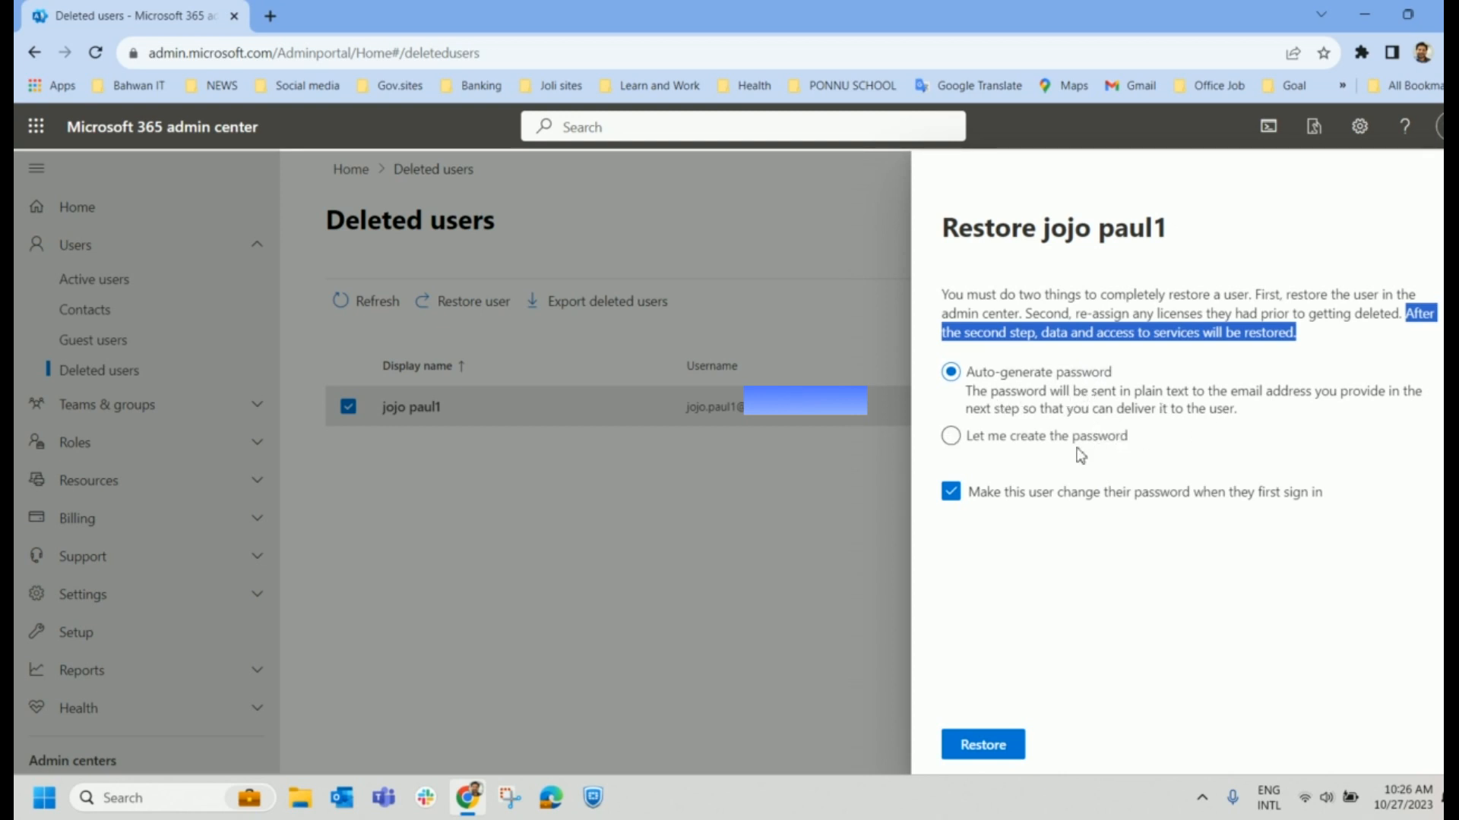
Keep Auto-generate password and require a password change at sign-in, then restore.
{"action": "left_click", "coordinate": [950, 436]}
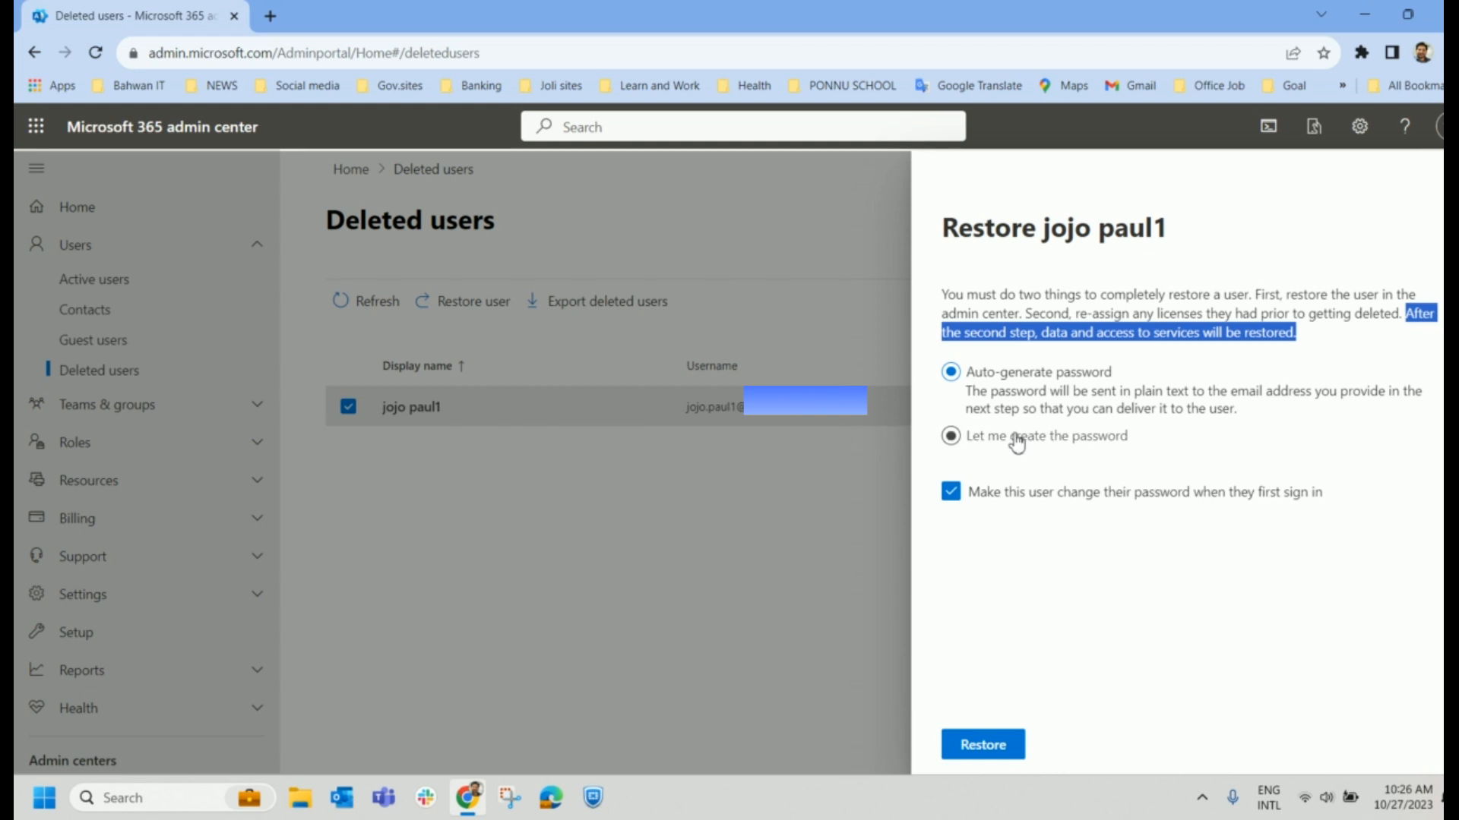
{"action": "left_click", "coordinate": [950, 372]}
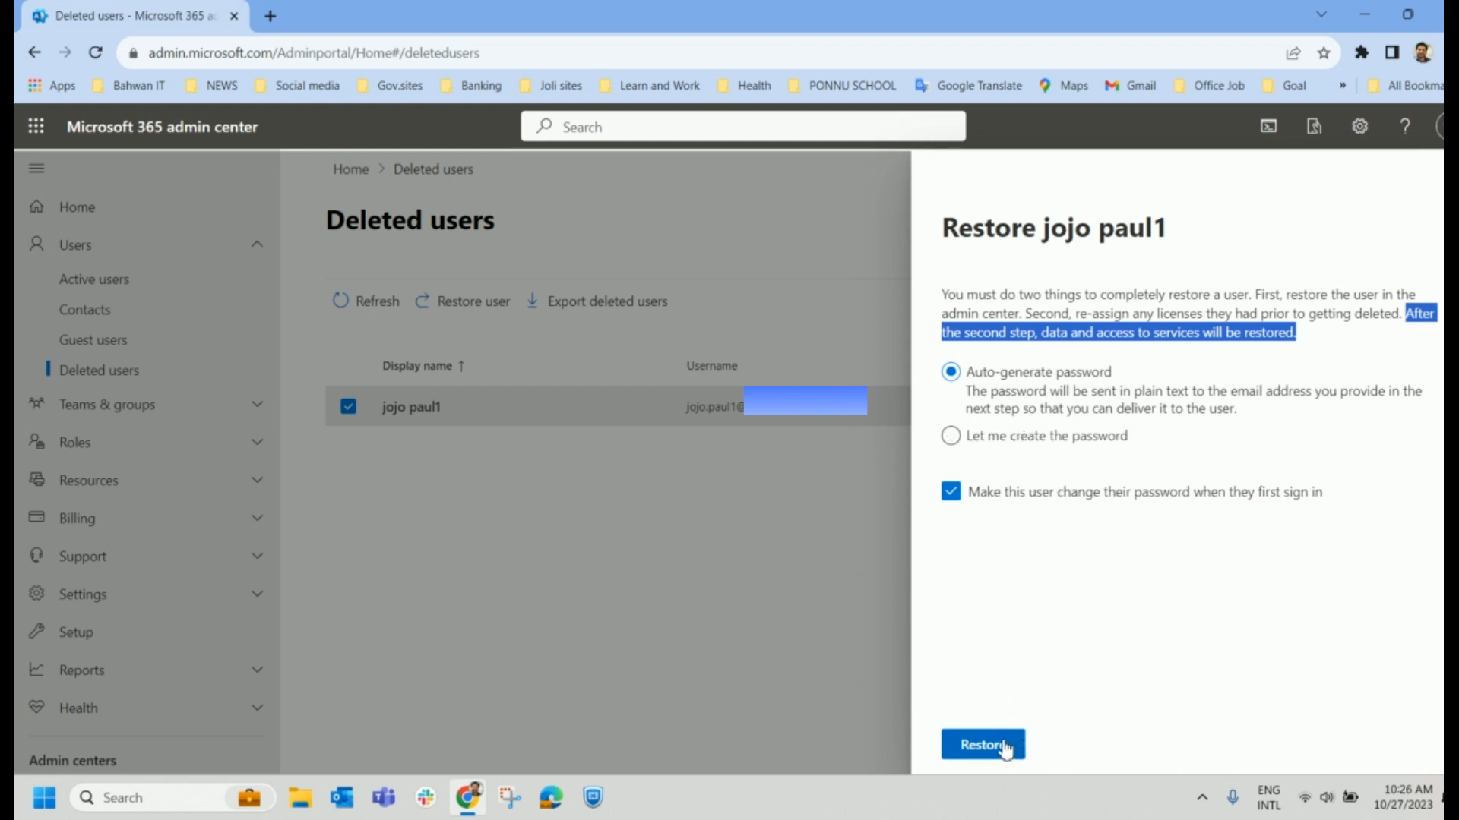
{"action": "left_click", "coordinate": [982, 745]}
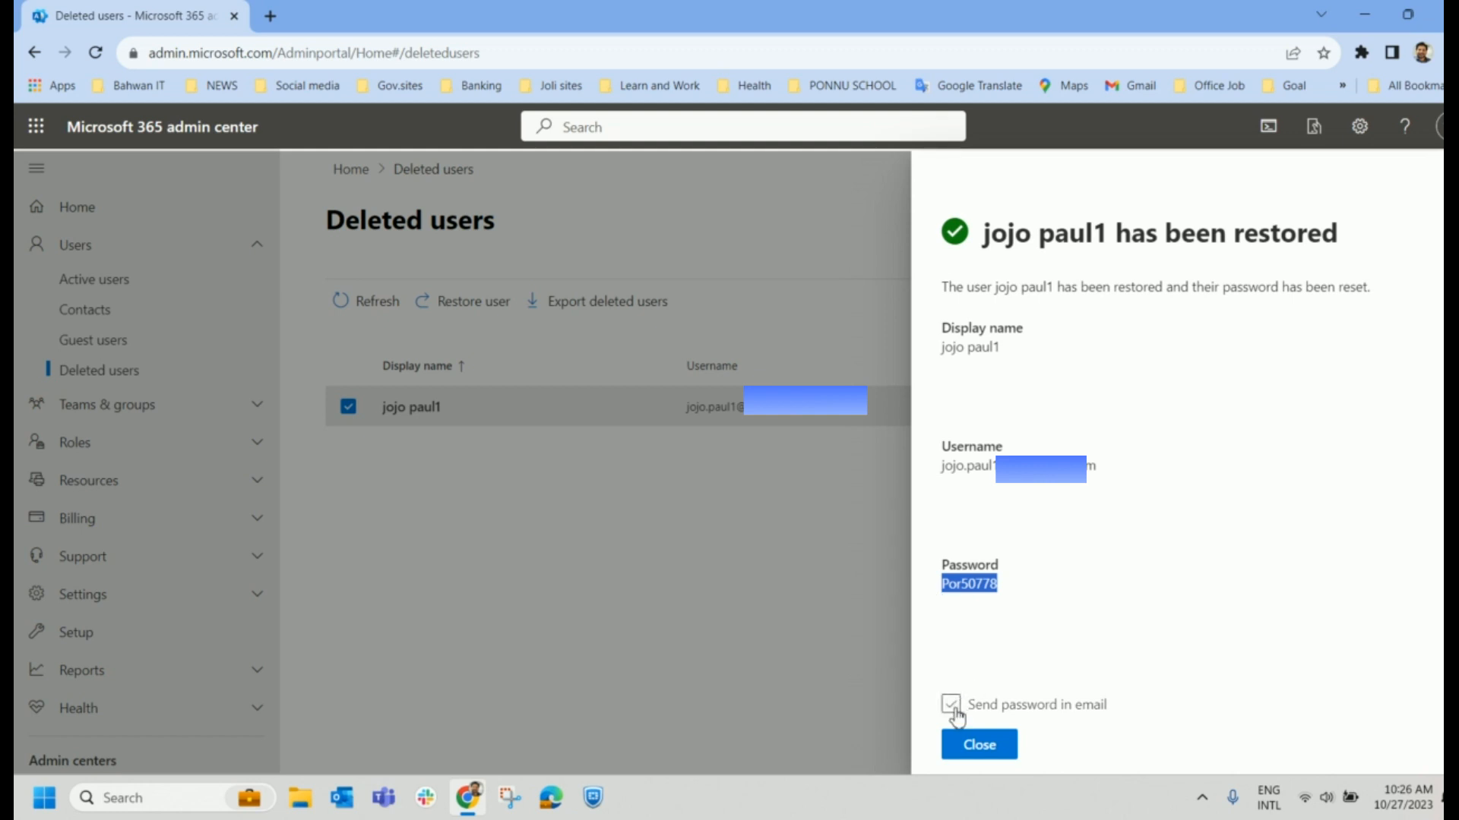
Untick Send password in email and close the restore confirmation.
{"action": "left_click", "coordinate": [950, 704]}
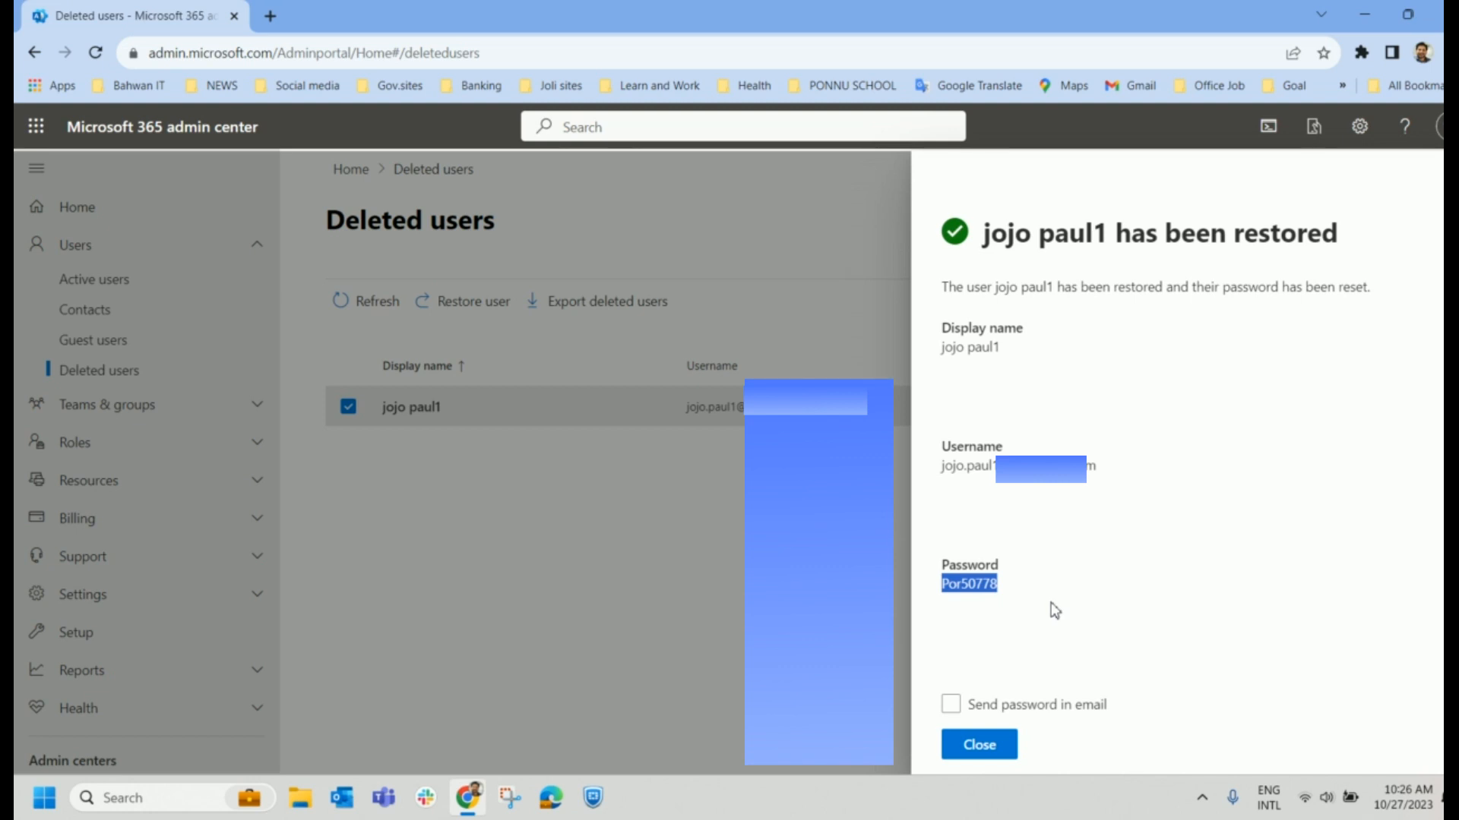
{"action": "mouse_move", "coordinate": [1020, 615]}
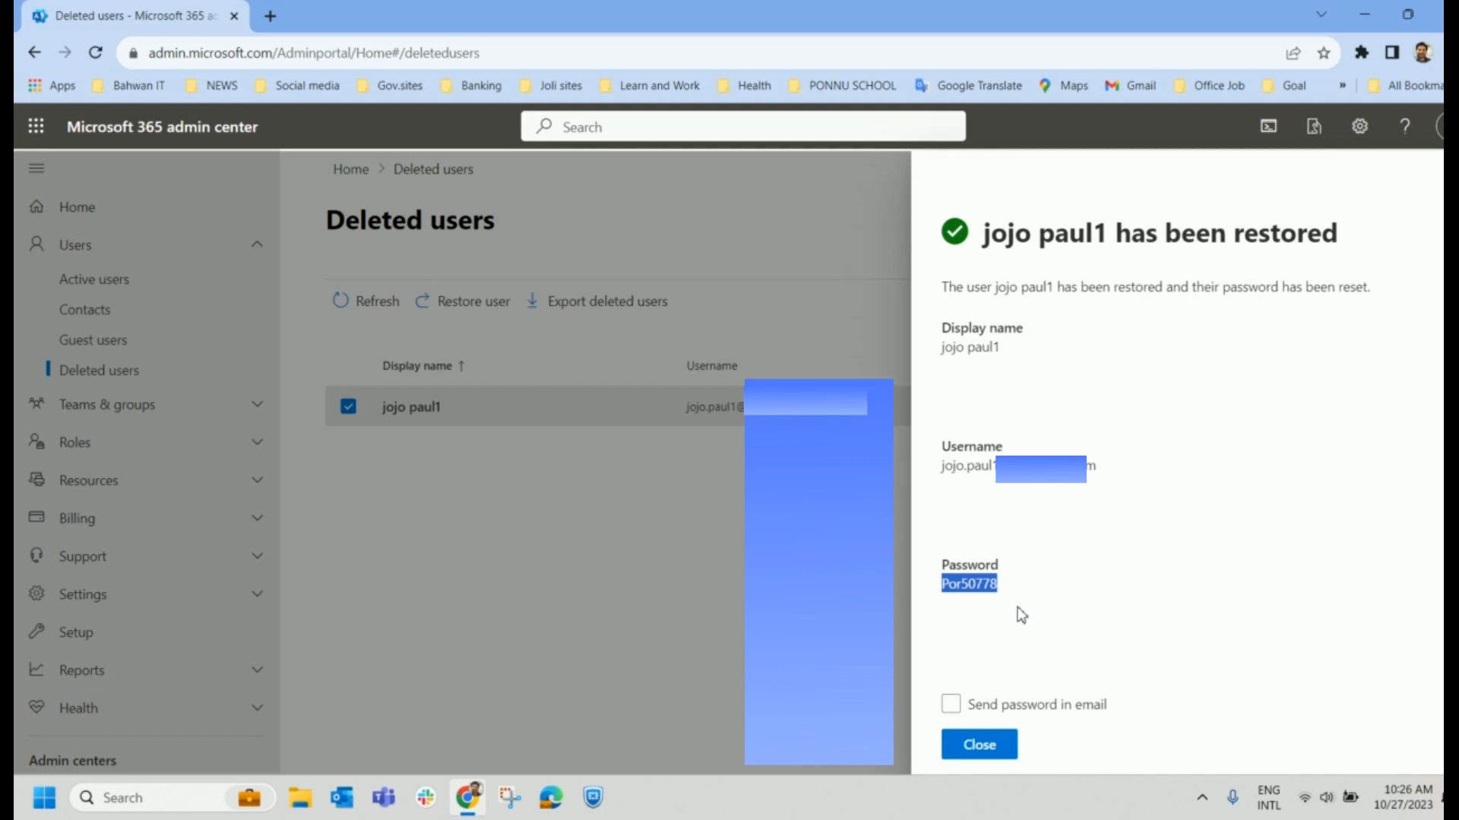
{"action": "left_click", "coordinate": [978, 745]}
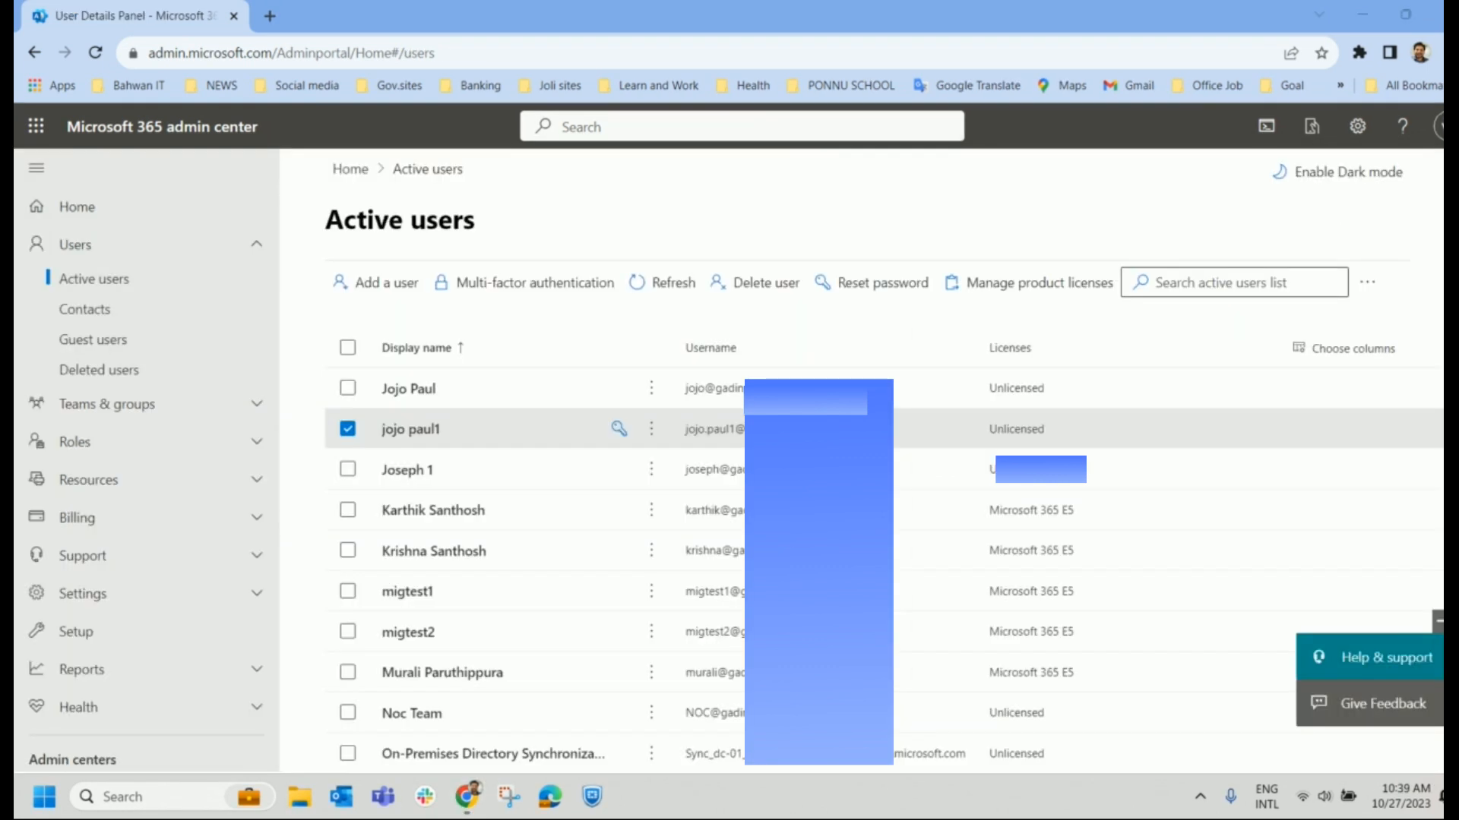
{"action": "mouse_move", "coordinate": [481, 262]}
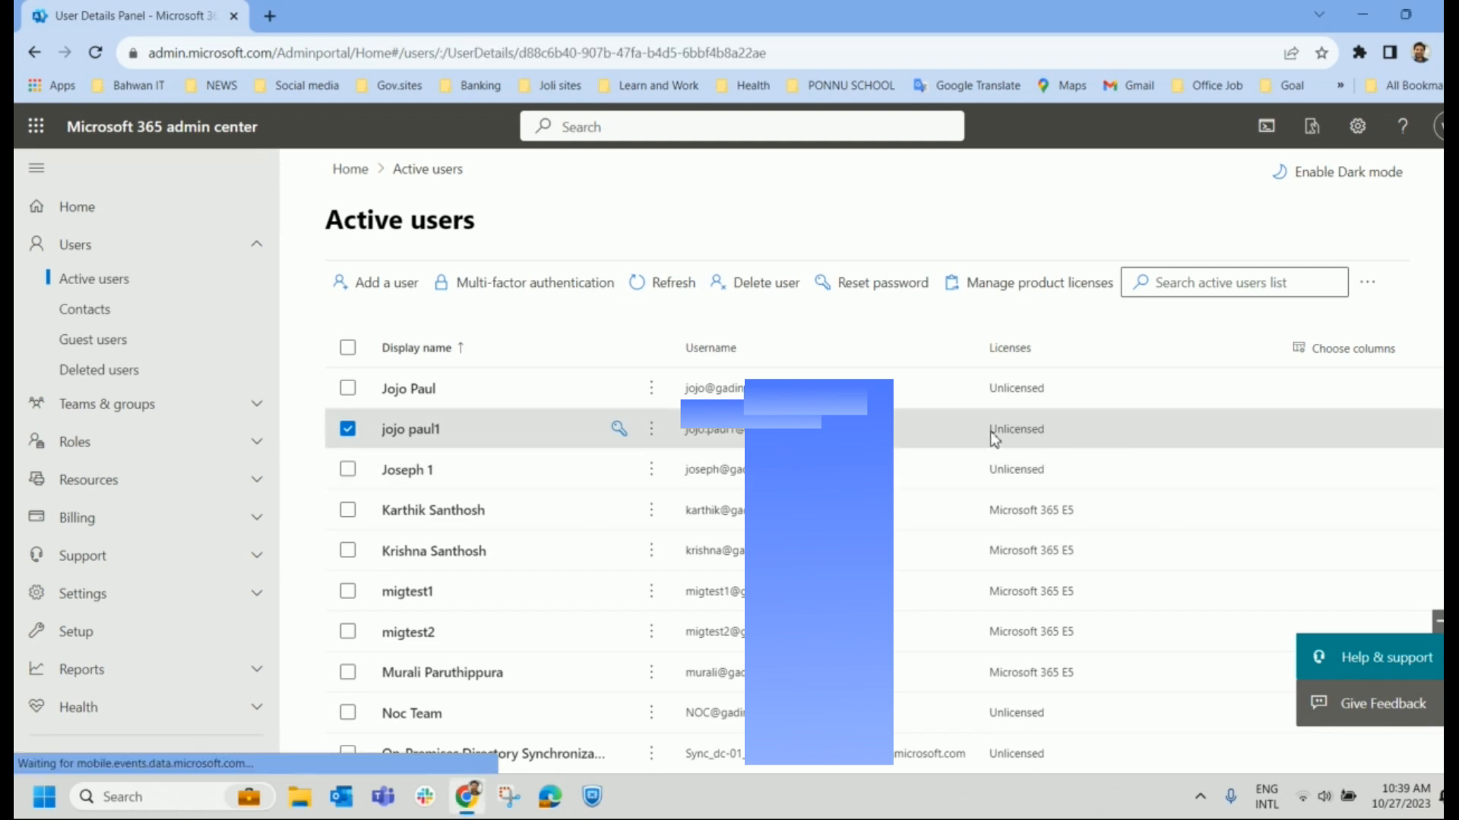
{"action": "left_click", "coordinate": [410, 428]}
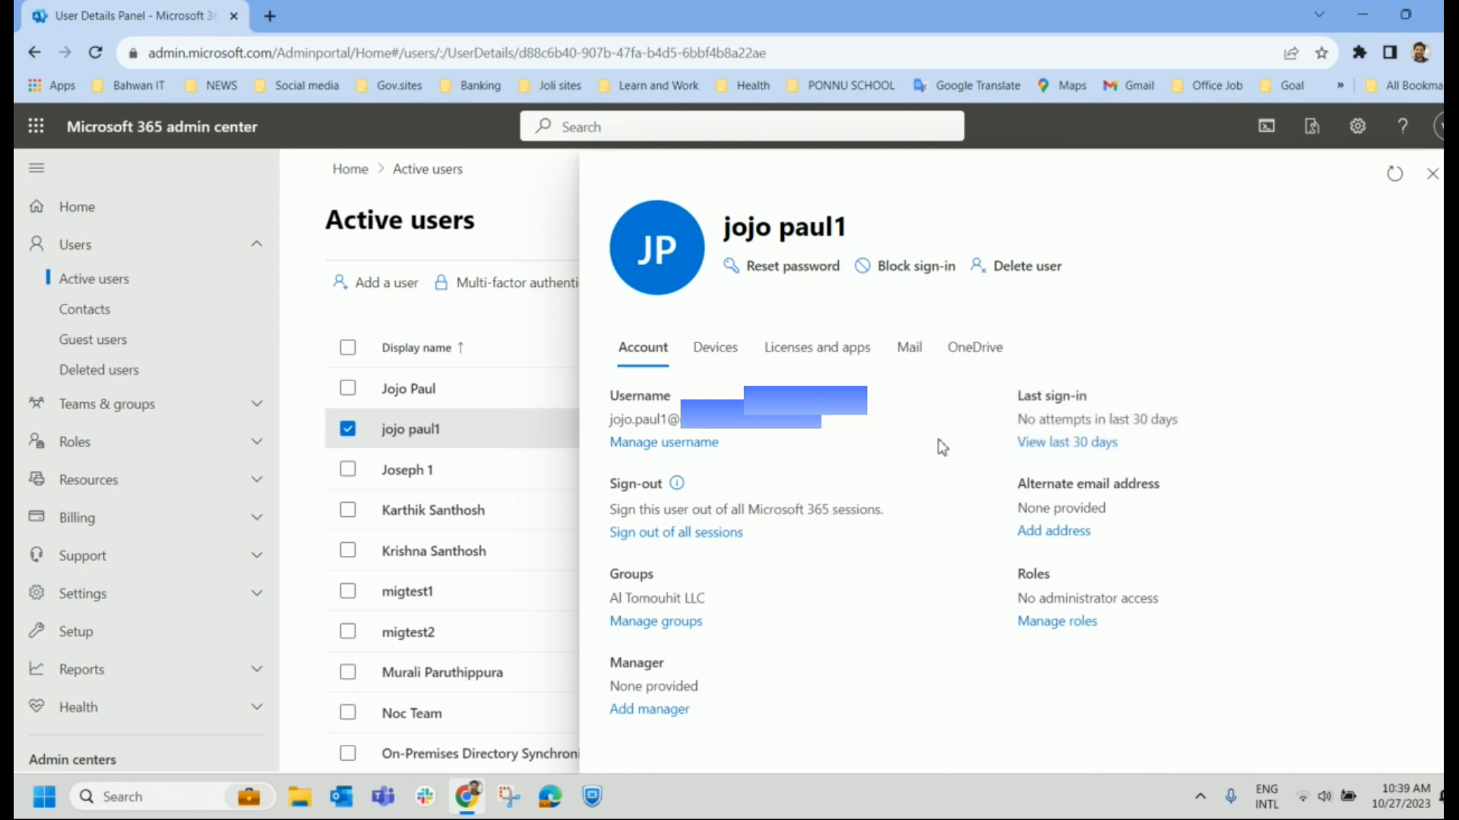
Switch jojo paul1's details panel to the Licenses and apps tab.
{"action": "left_click", "coordinate": [816, 347]}
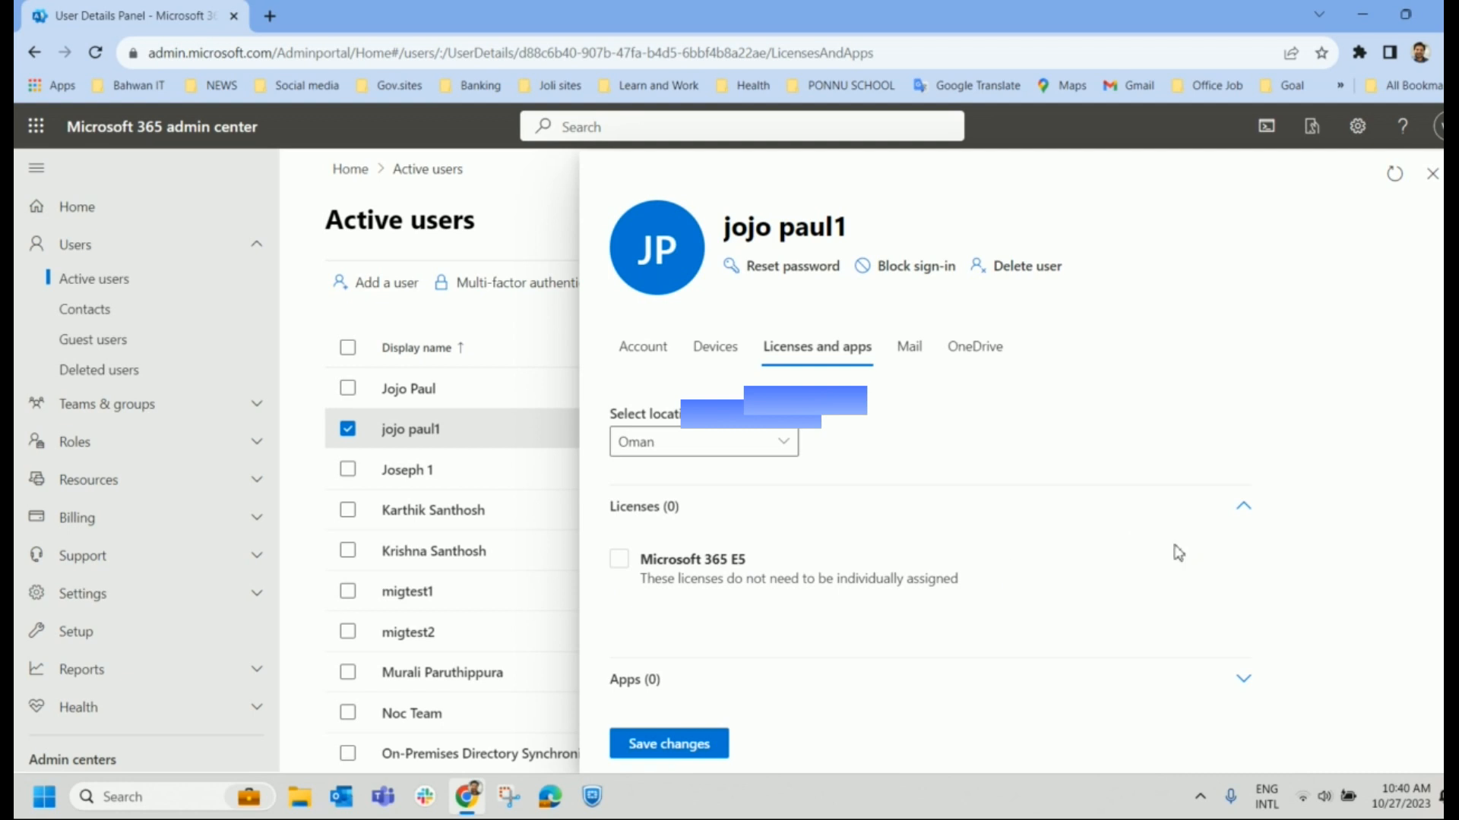
{"action": "mouse_move", "coordinate": [1201, 538]}
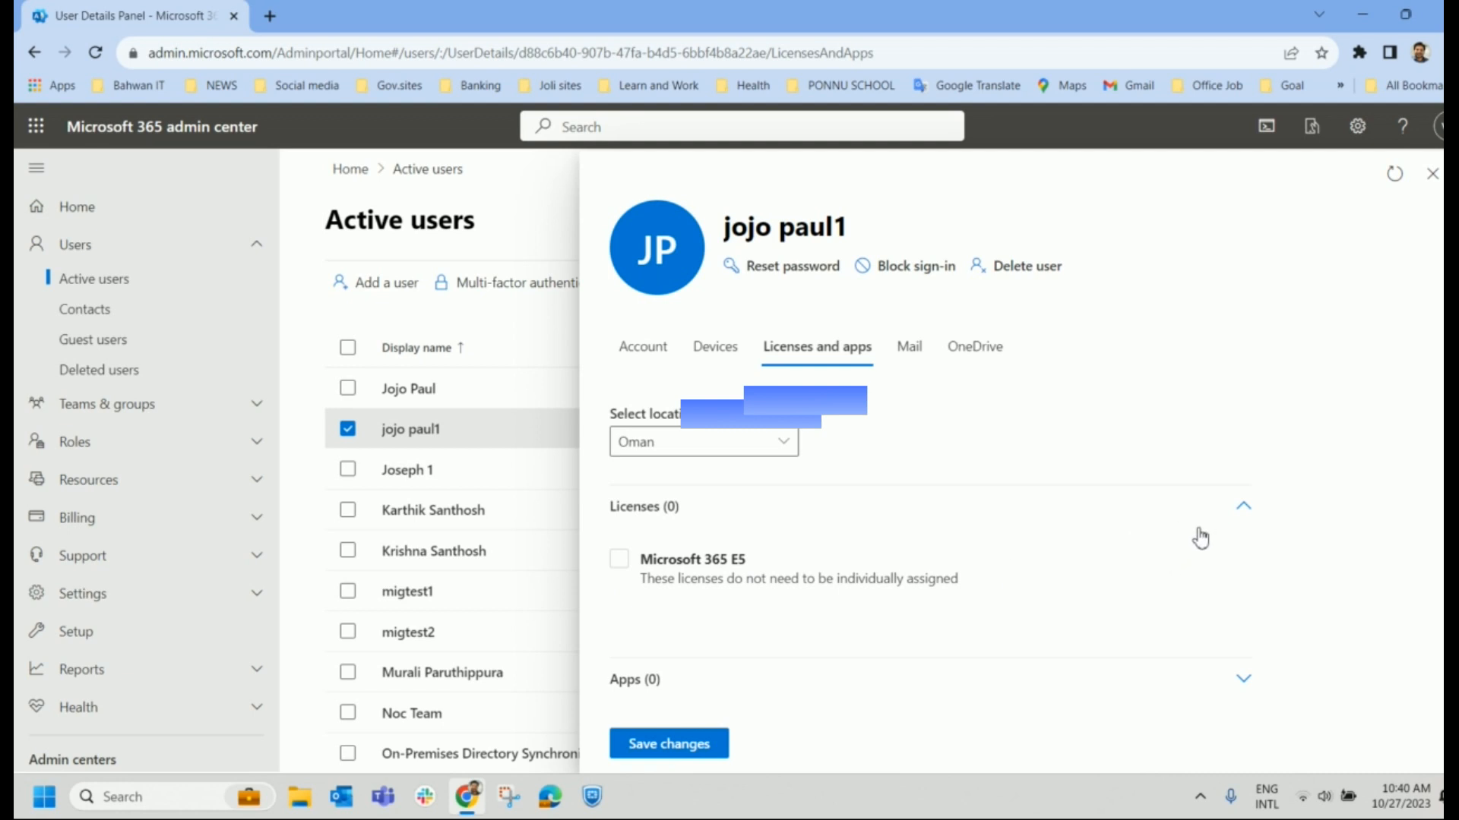
{"action": "mouse_move", "coordinate": [659, 654]}
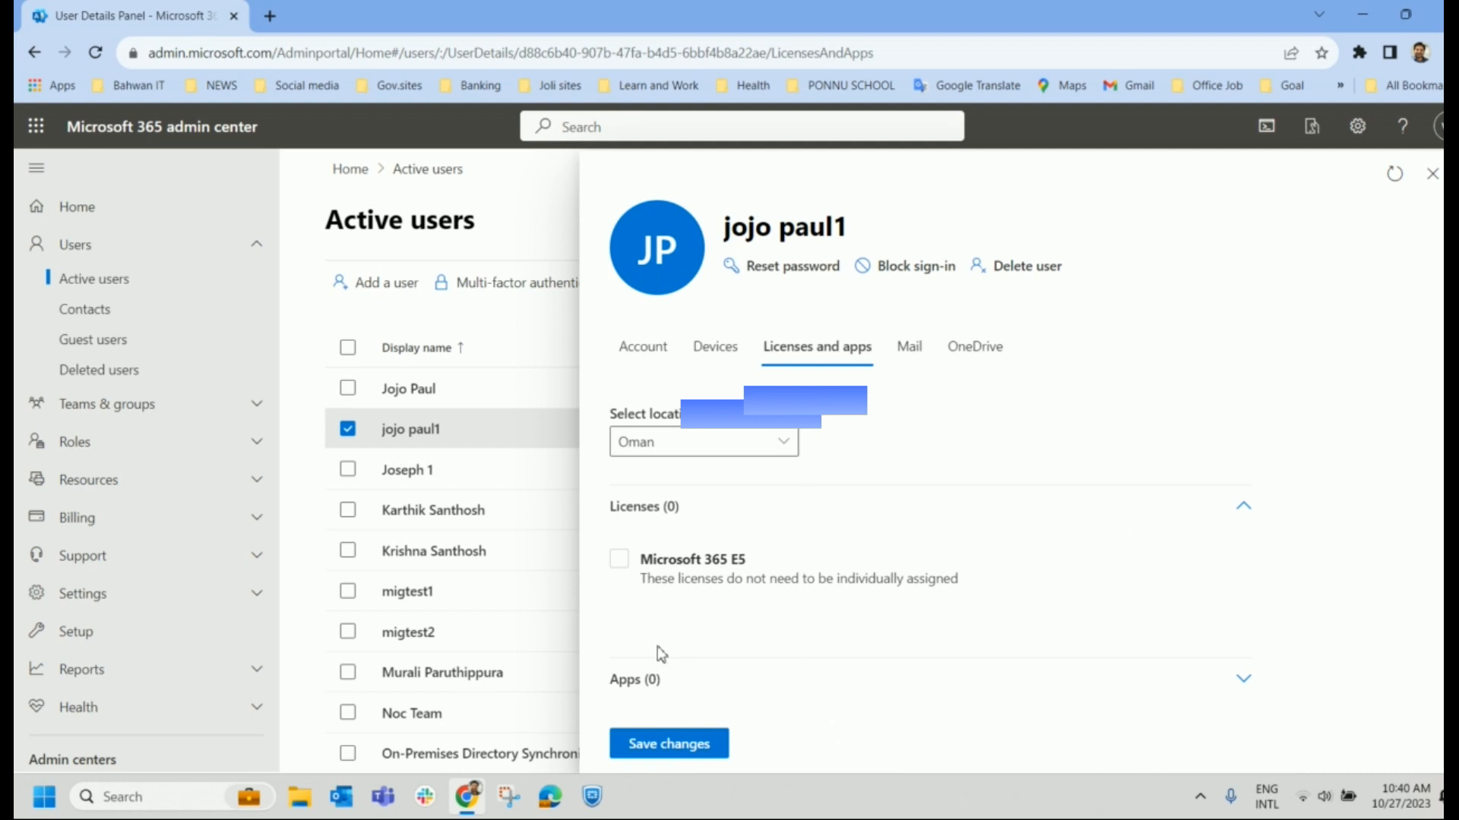